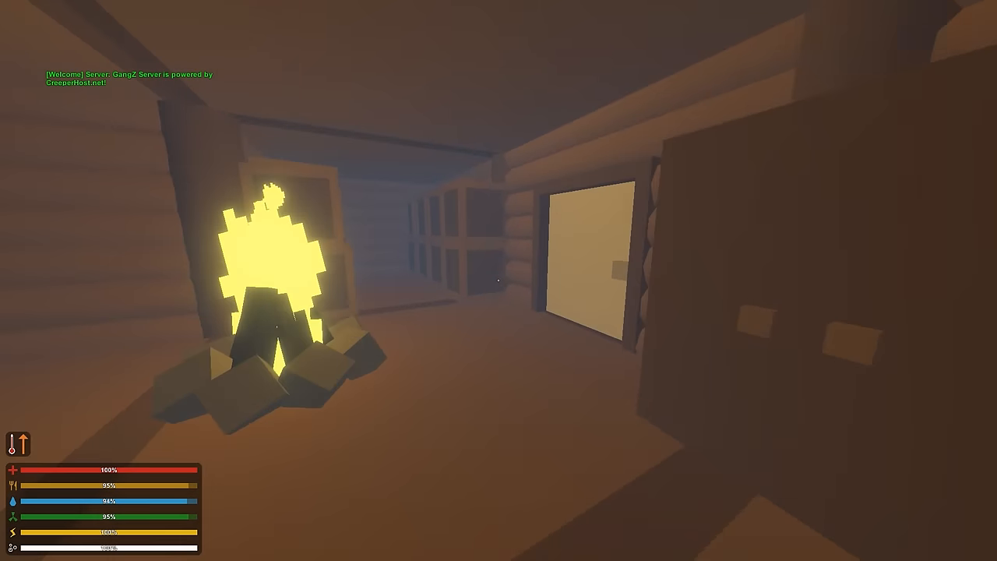
# Bring up the inventory at the storage crate and switch to the crafting blueprints.
pyautogui.press('i')
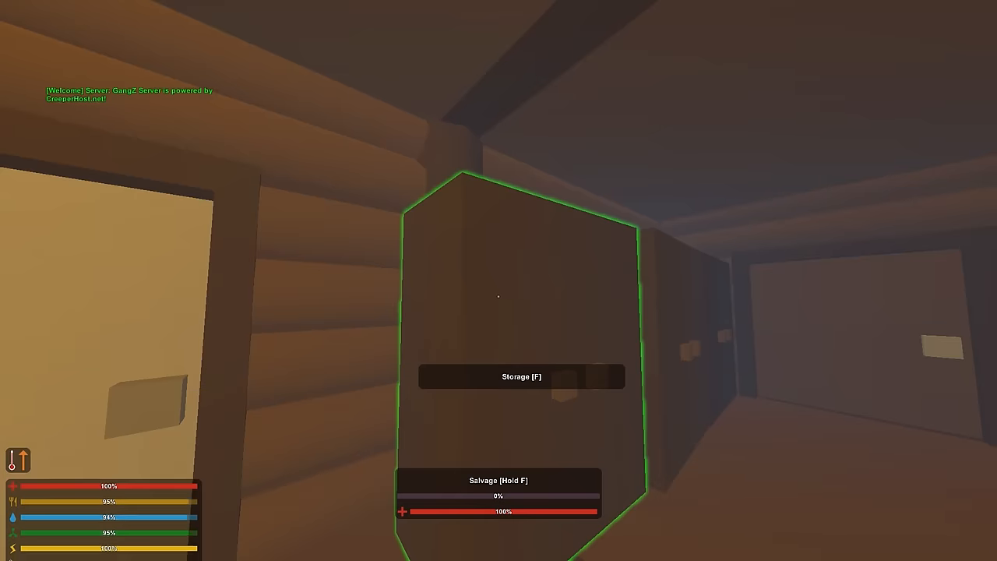
pyautogui.press('f')
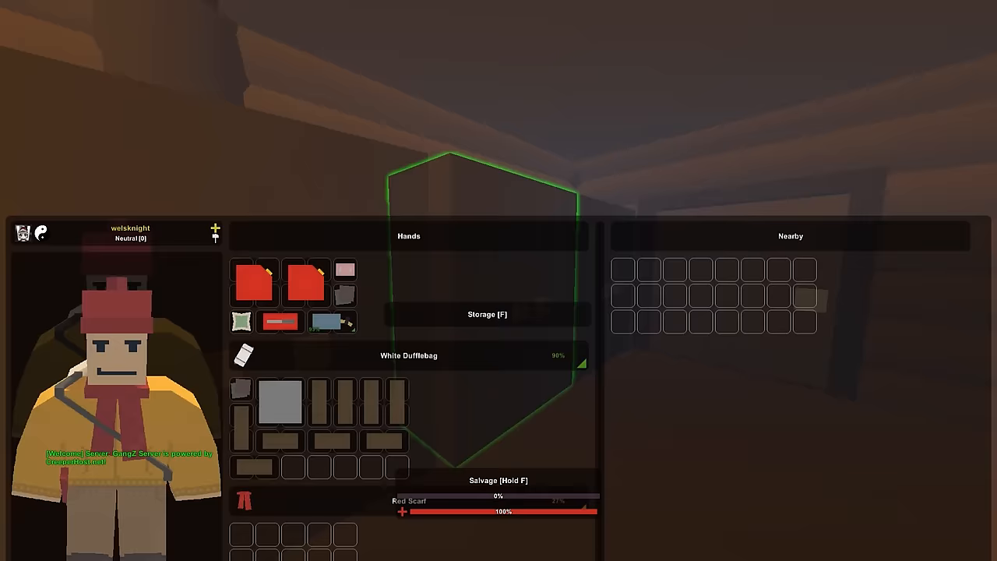
pyautogui.press('tab')
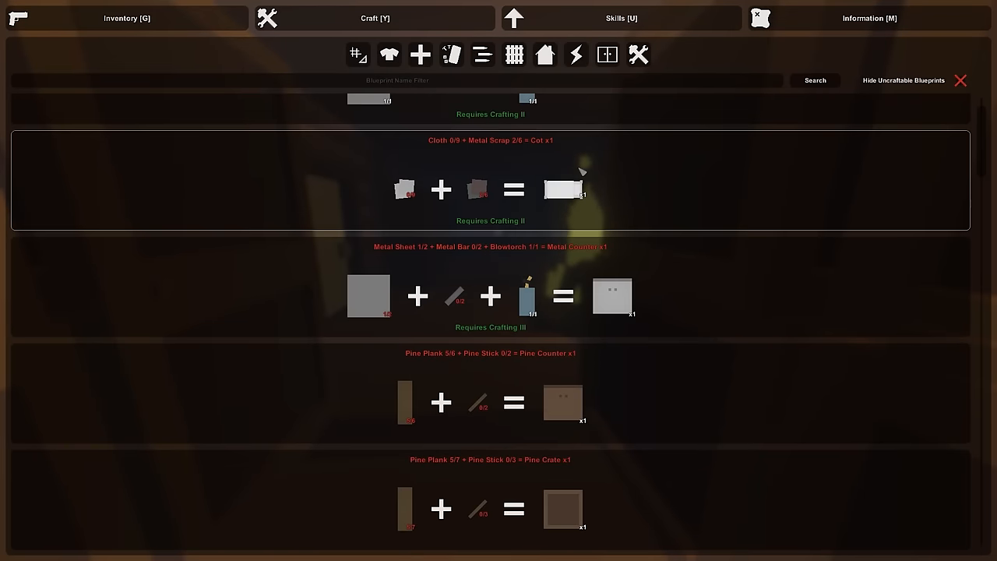
# Review the rifle rack blueprints, then open the storage crate beside the inventory.
pyautogui.scroll(-3)
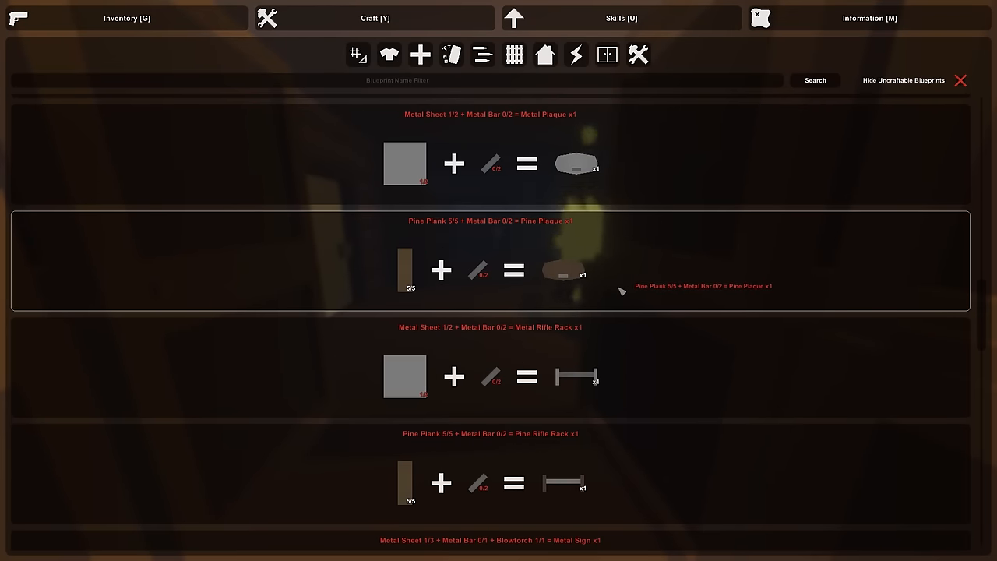
pyautogui.scroll(-3)
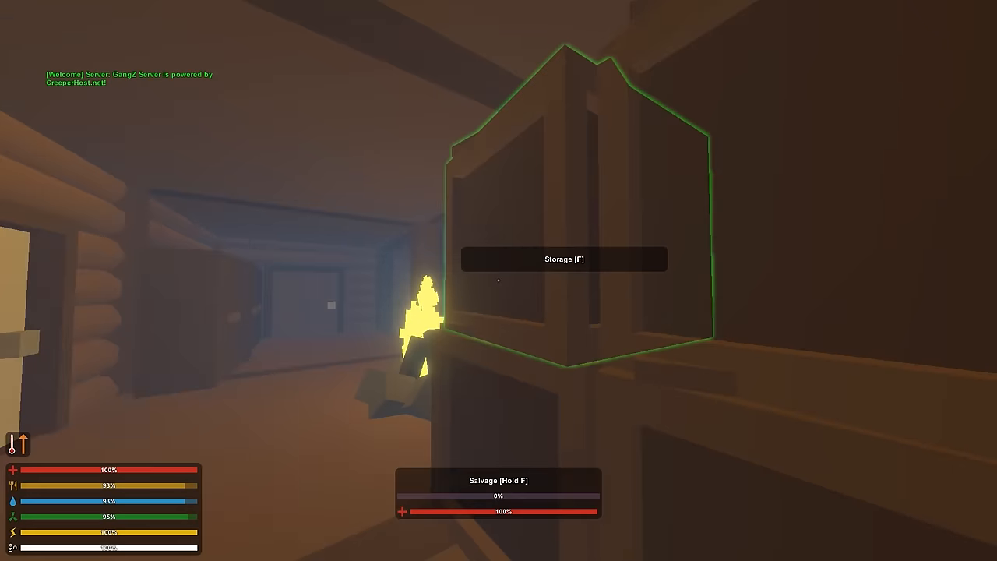
pyautogui.press('y')
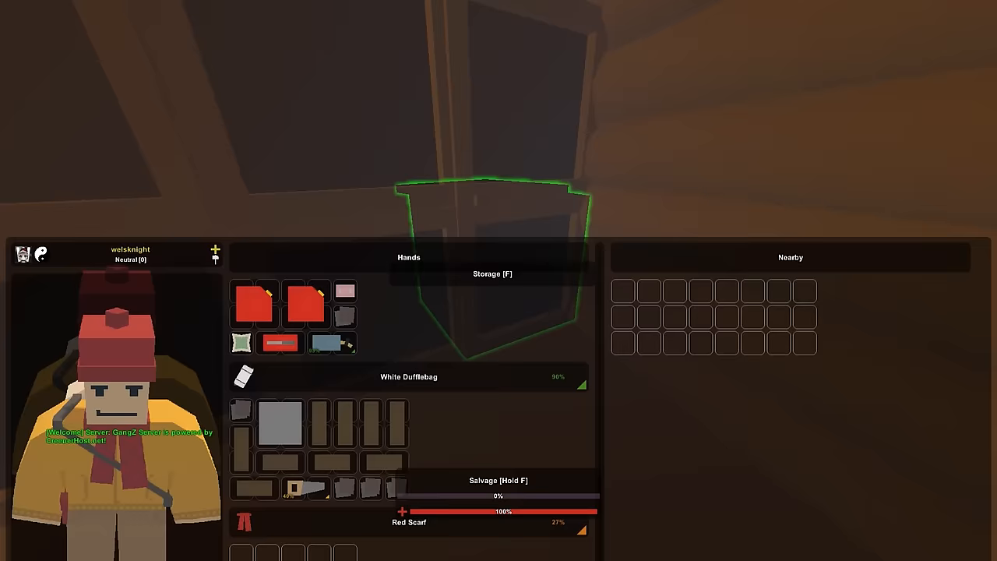
pyautogui.press('tab')
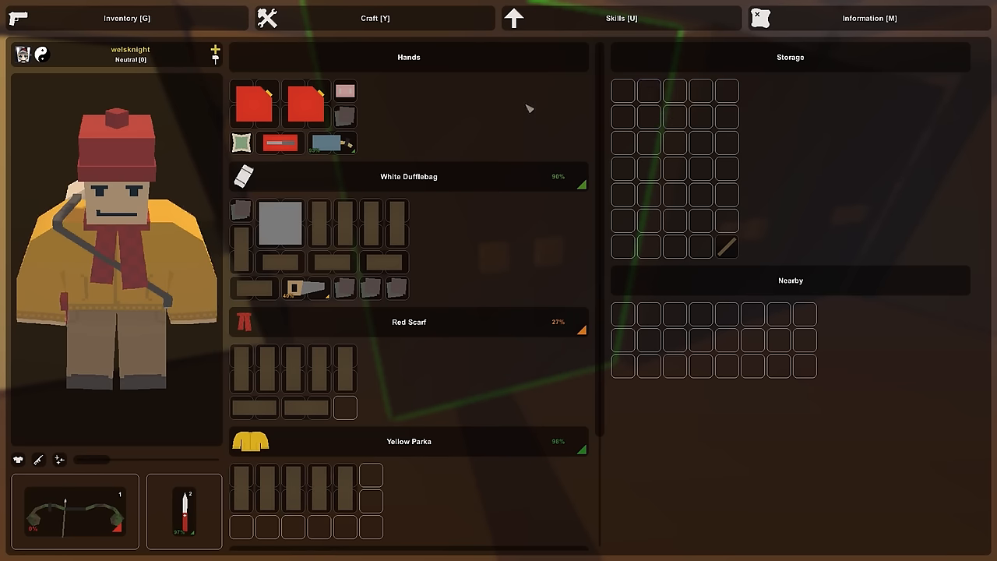
# Scroll the blueprints to Pine Rifle Rack and craft two of them.
pyautogui.click(373, 19)
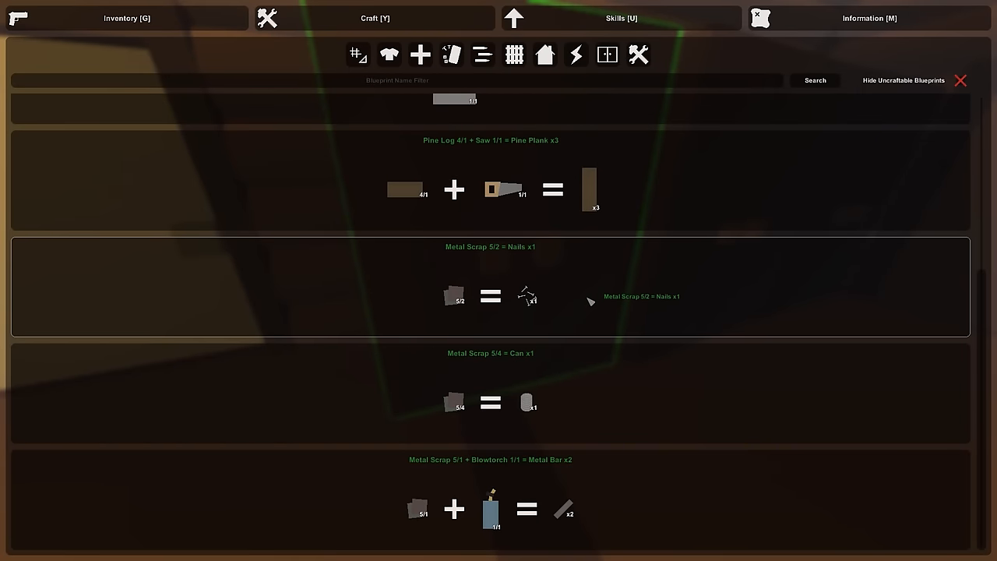
pyautogui.moveTo(592, 495)
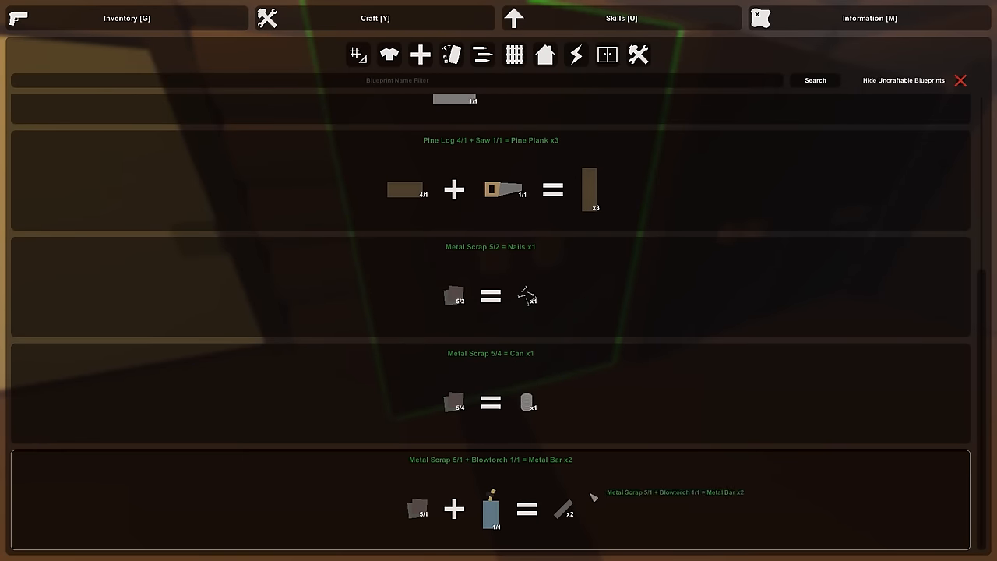
pyautogui.scroll(-3)
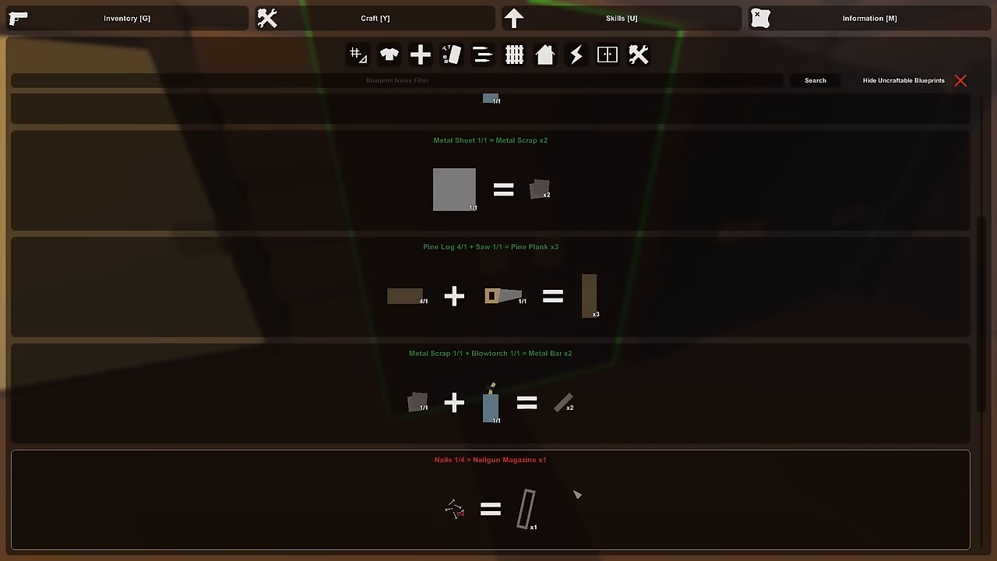
pyautogui.scroll(-3)
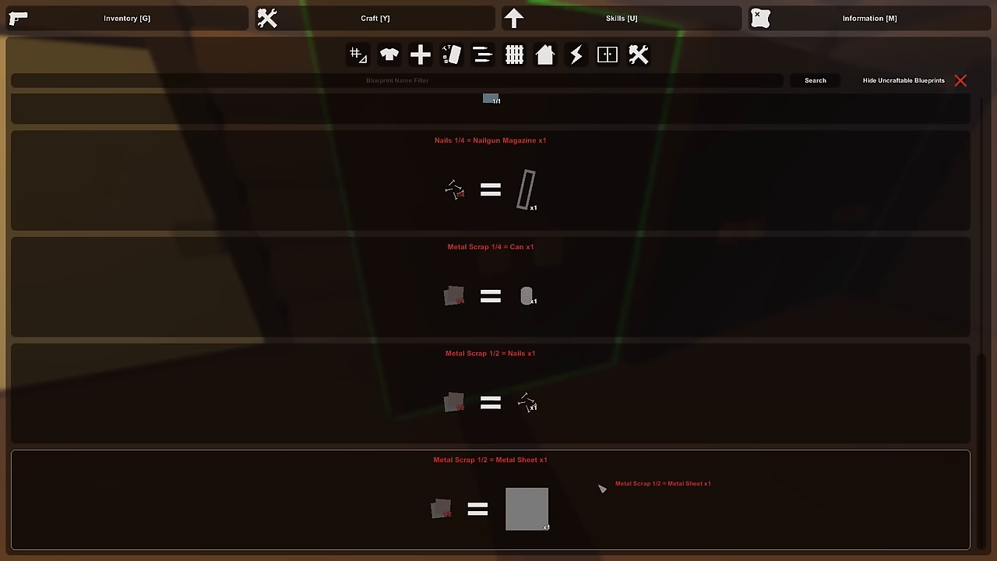
pyautogui.scroll(-3)
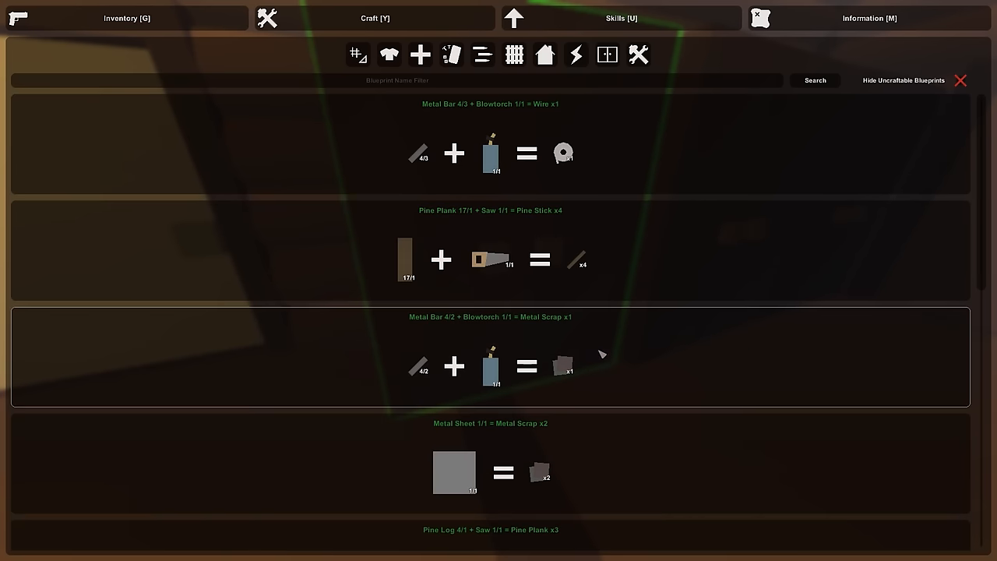
pyautogui.moveTo(623, 321)
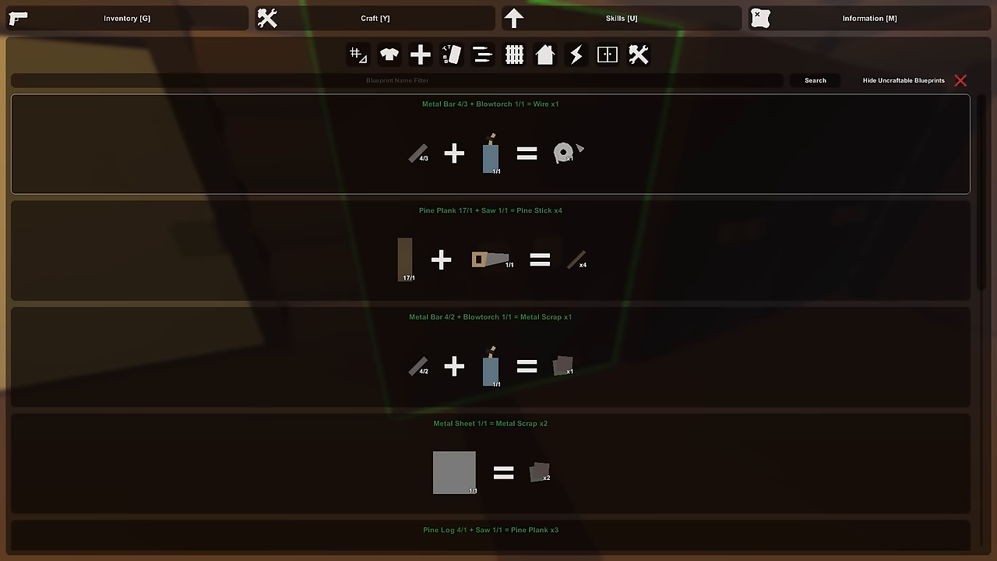
pyautogui.scroll(-3)
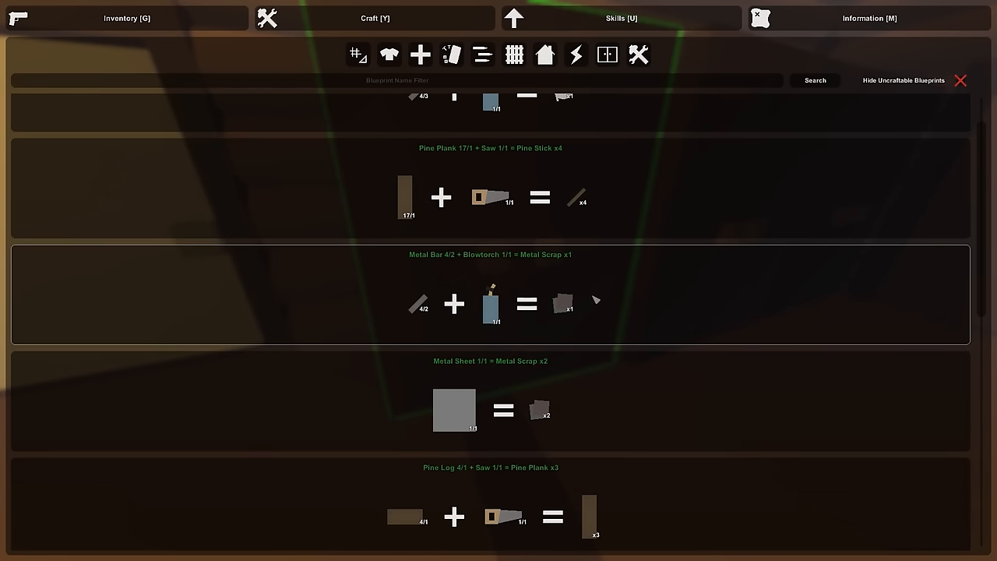
pyautogui.scroll(-3)
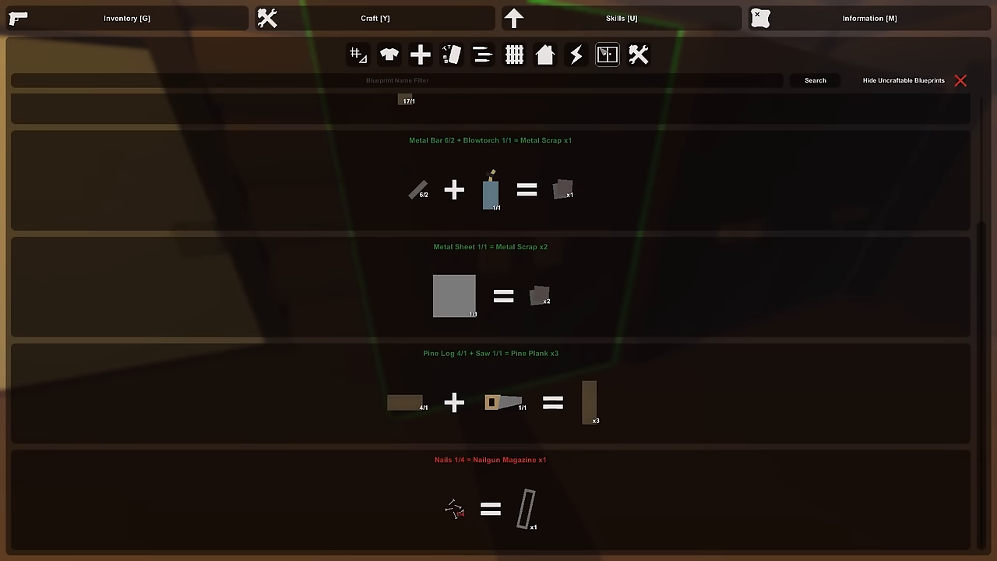
pyautogui.scroll(-3)
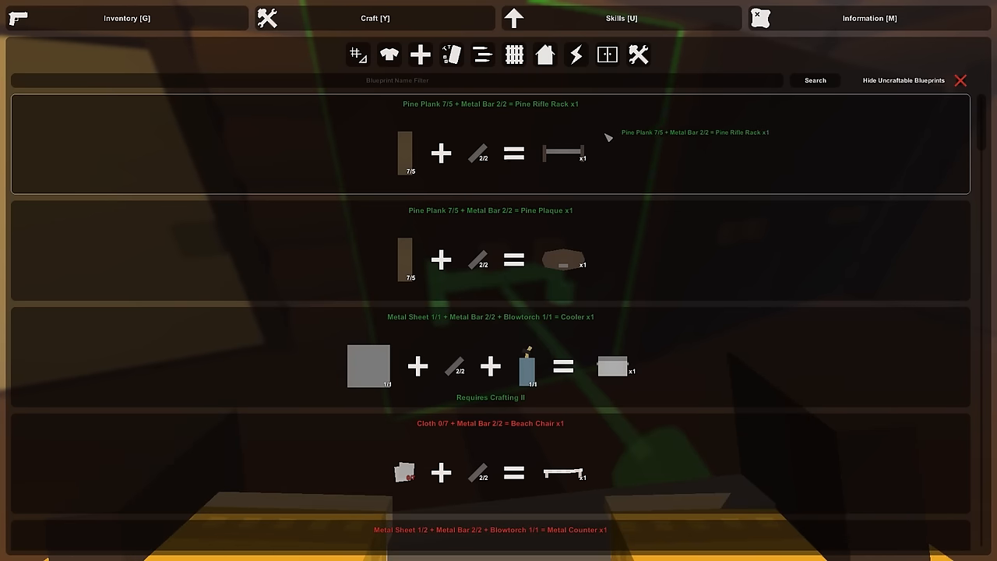
pyautogui.click(126, 19)
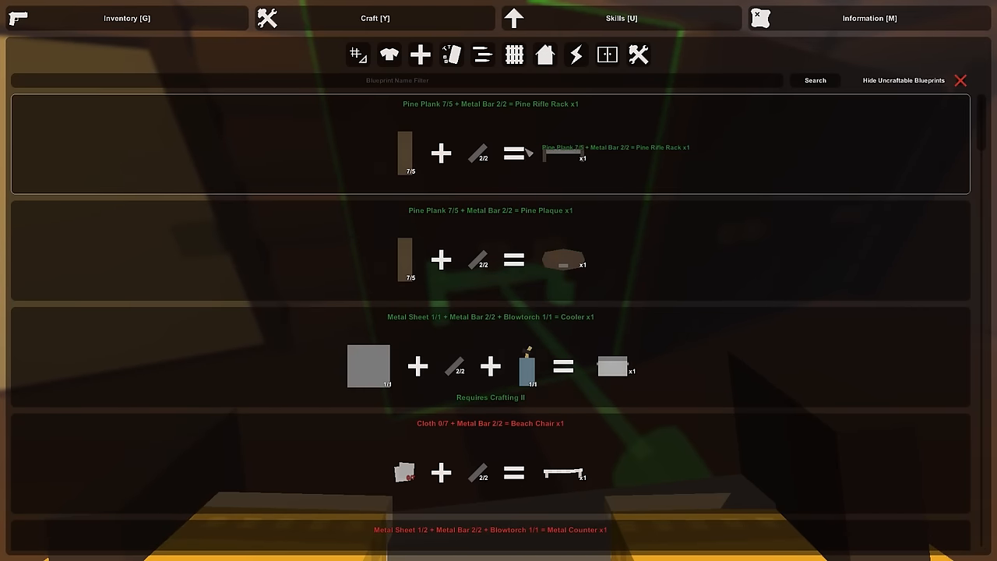
pyautogui.click(126, 19)
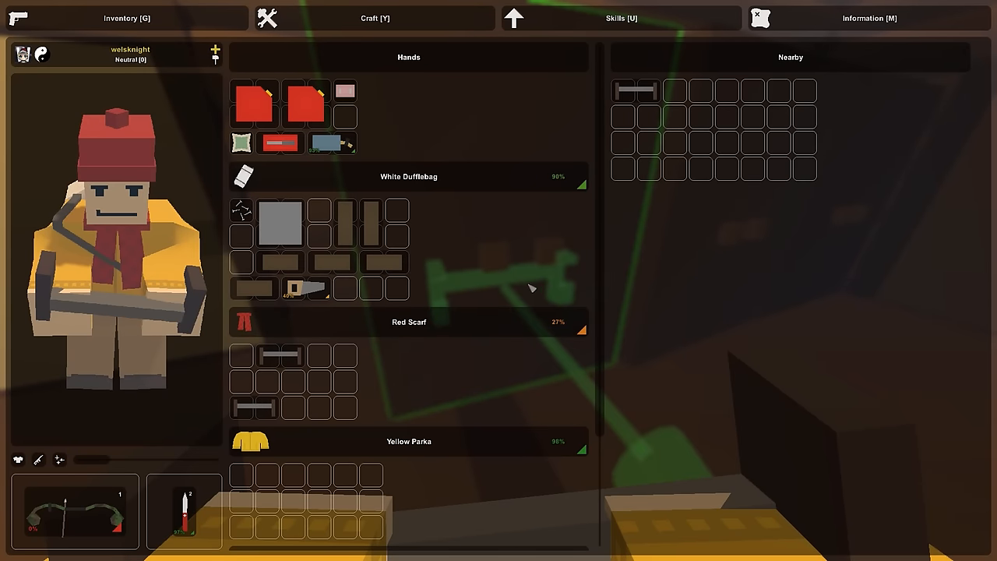
# Take a rifle rack into the hands slot ready for mounting on the cabin wall.
pyautogui.moveTo(635, 90); pyautogui.dragTo(359, 288)
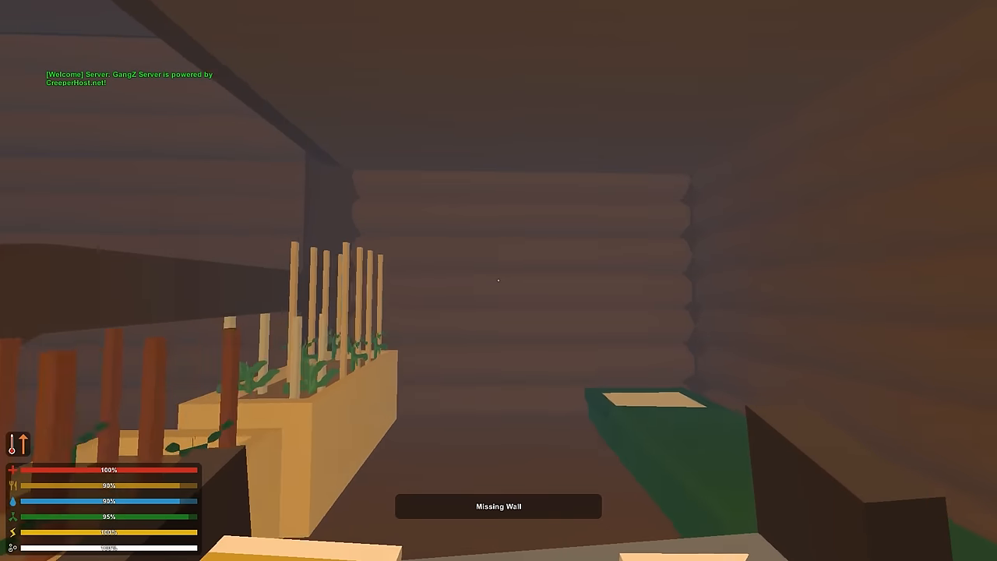
pyautogui.moveTo(498, 280)
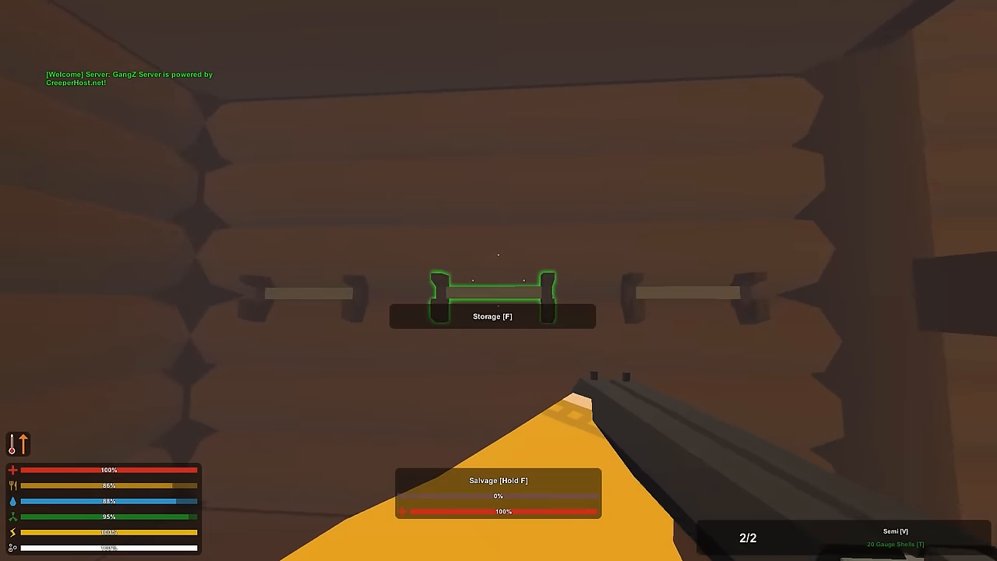
# Open the inventory showing the duffelbag, scarf, parka and pants storage slots.
pyautogui.press('f')
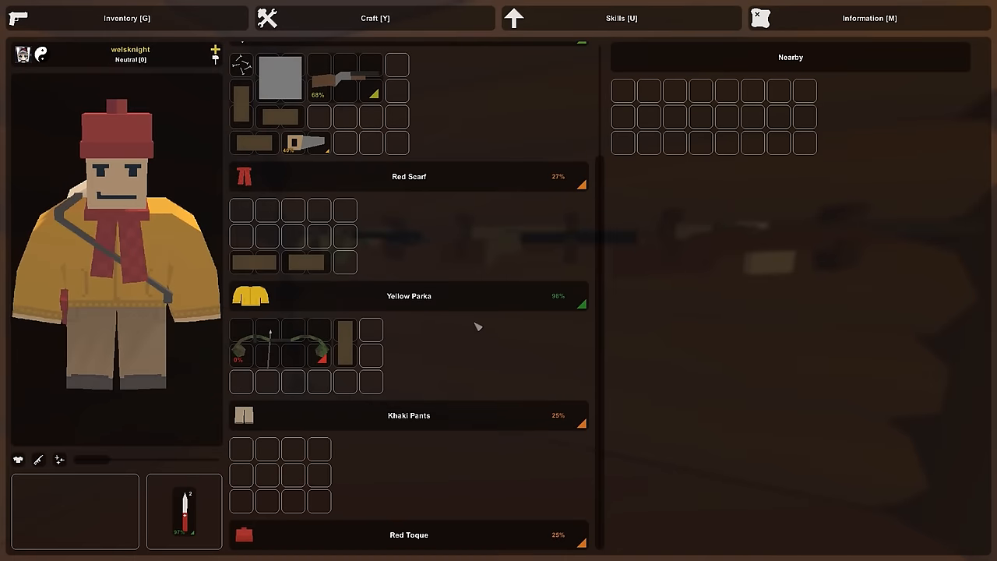
pyautogui.press('Tab')
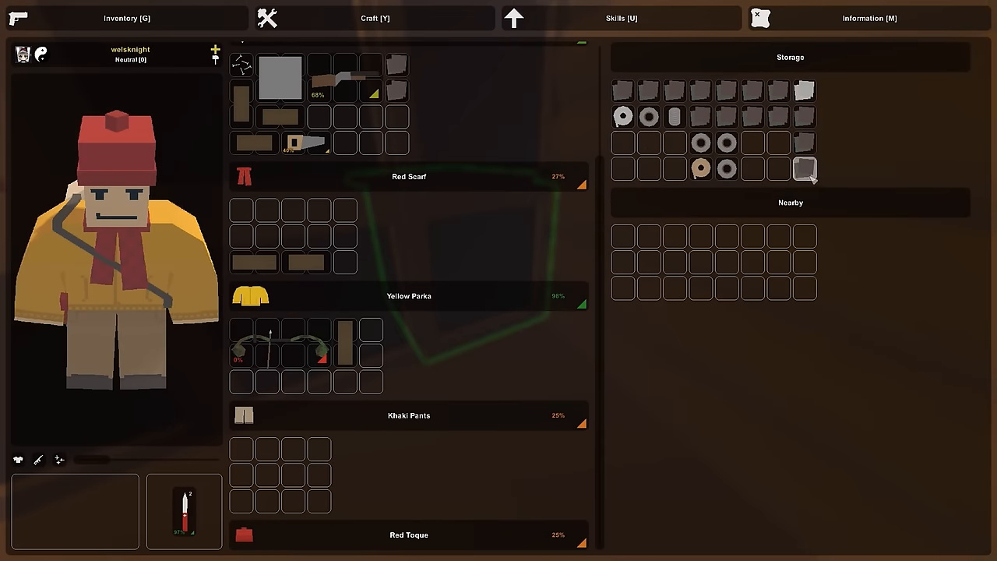
# Browse the metal scrap crafting recipes before heading down the hallway.
pyautogui.click(374, 18)
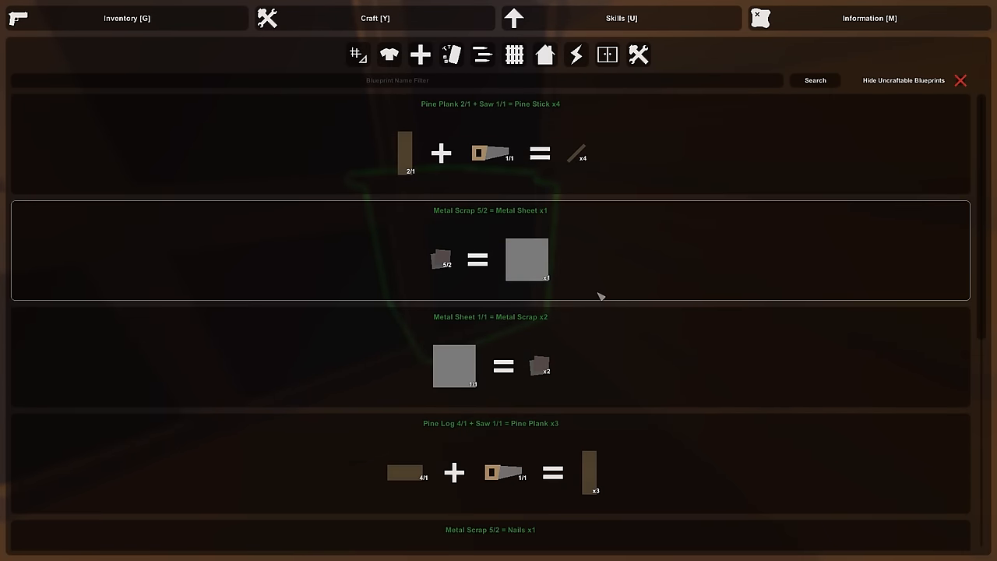
pyautogui.scroll(-3)
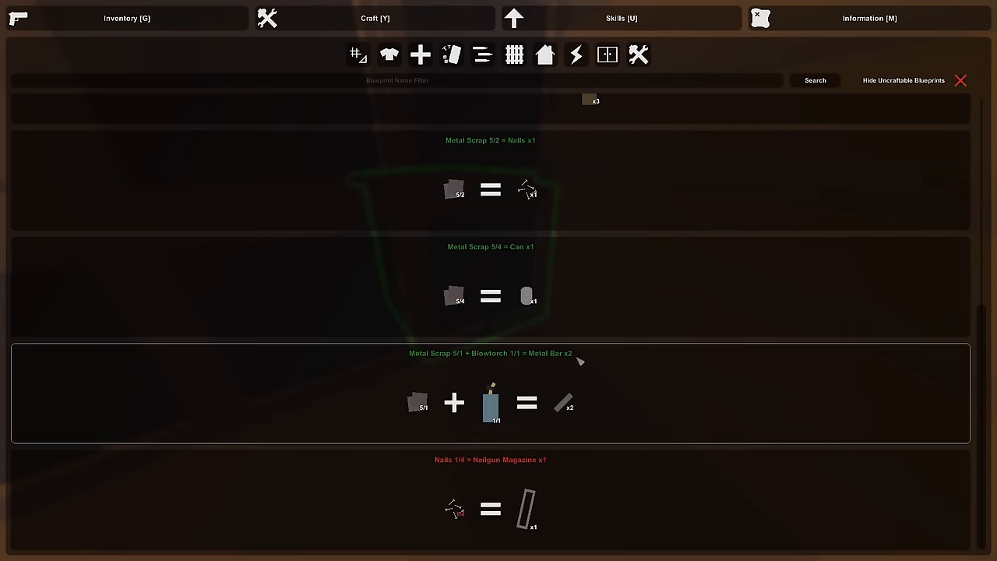
pyautogui.scroll(-3)
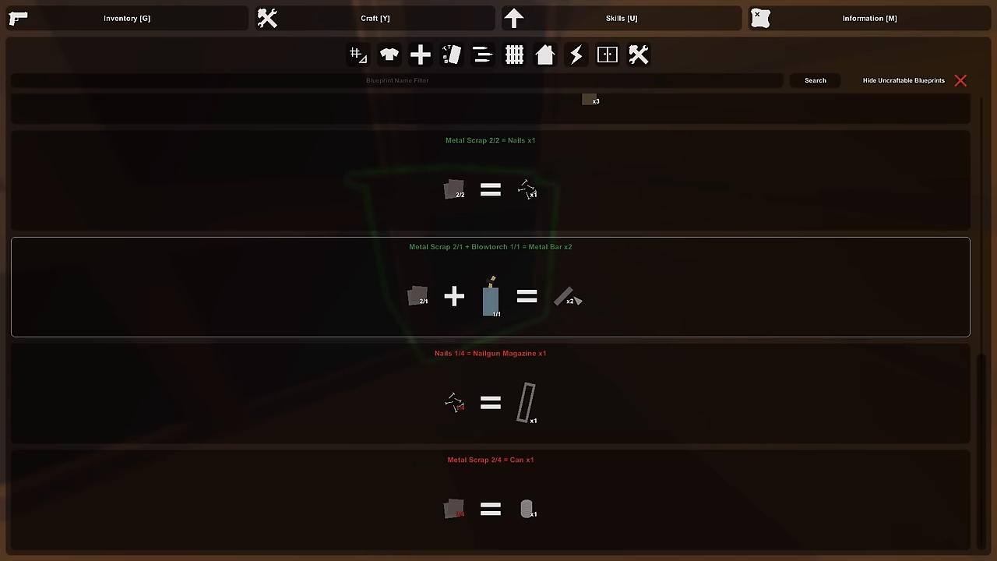
pyautogui.scroll(-3)
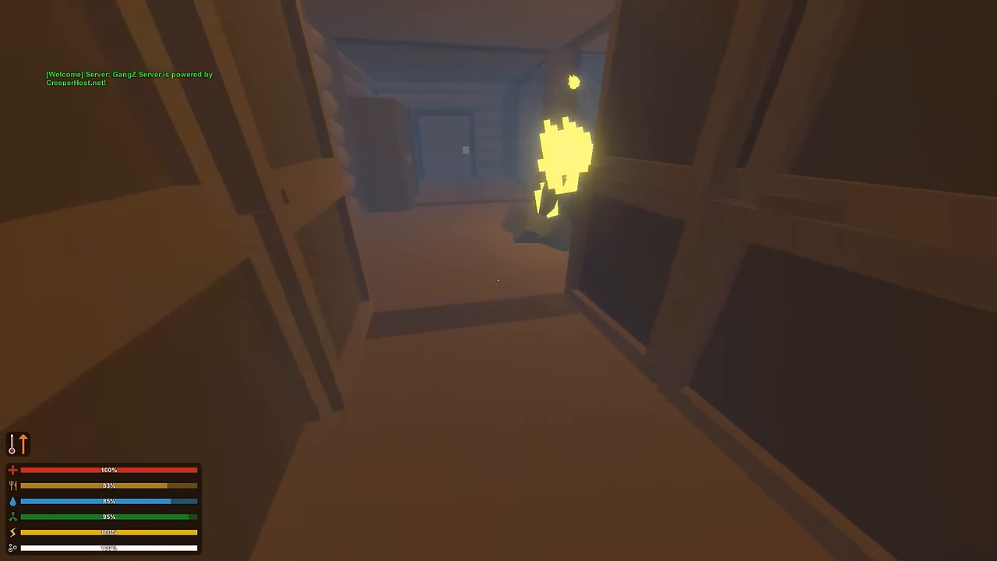
# Walk up to the storage locker and open its contents beside the inventory.
pyautogui.press('i')
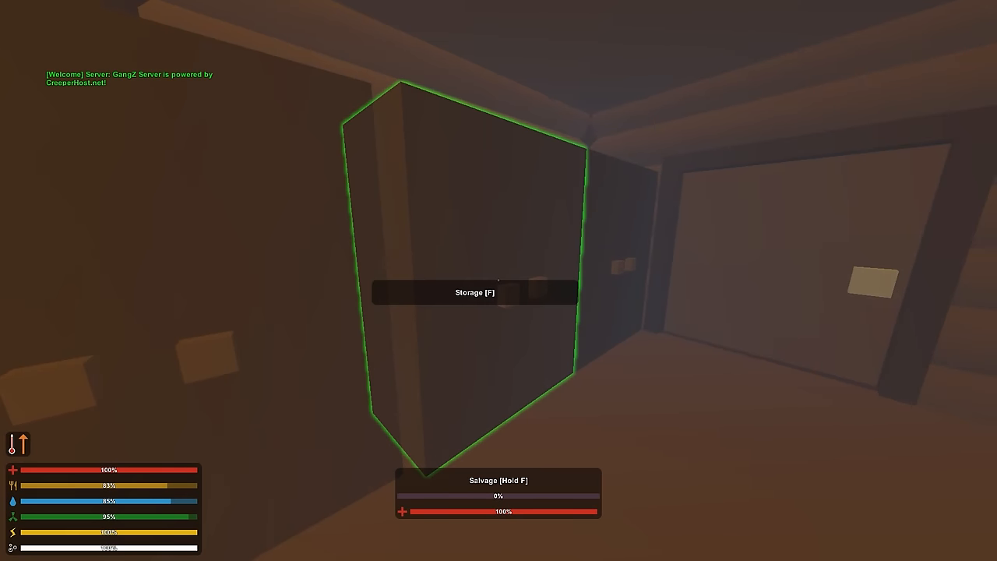
pyautogui.press('f')
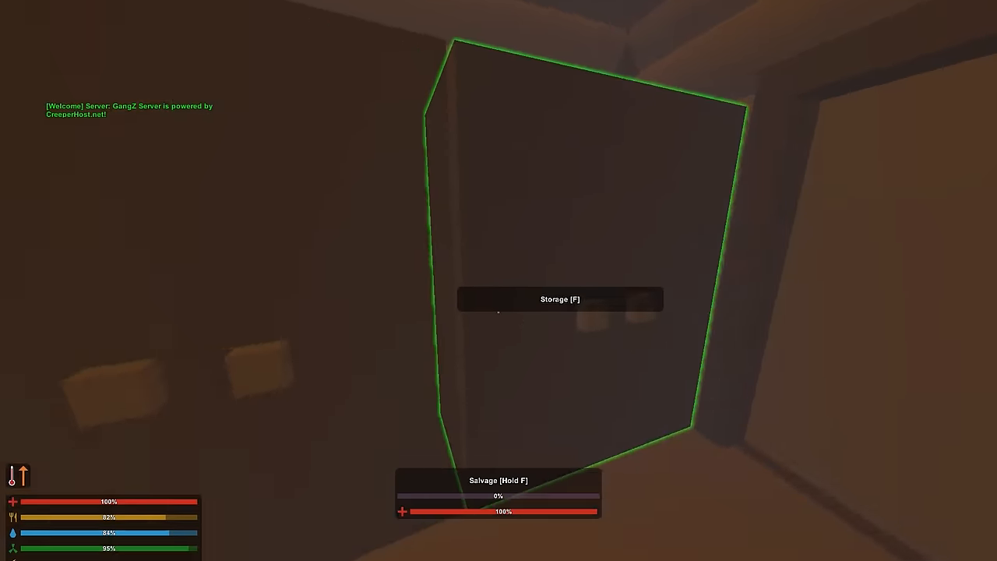
pyautogui.press('f')
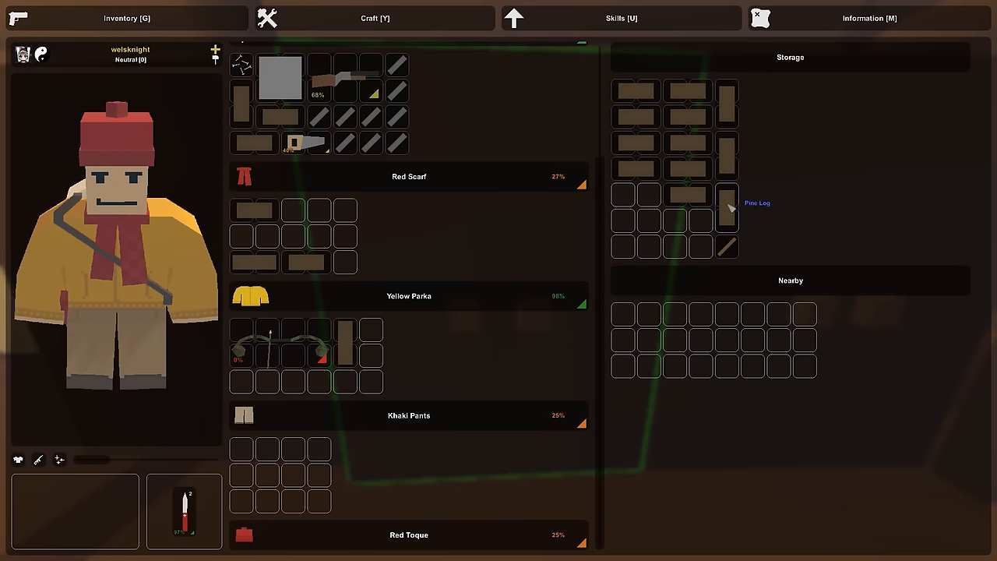
pyautogui.click(374, 19)
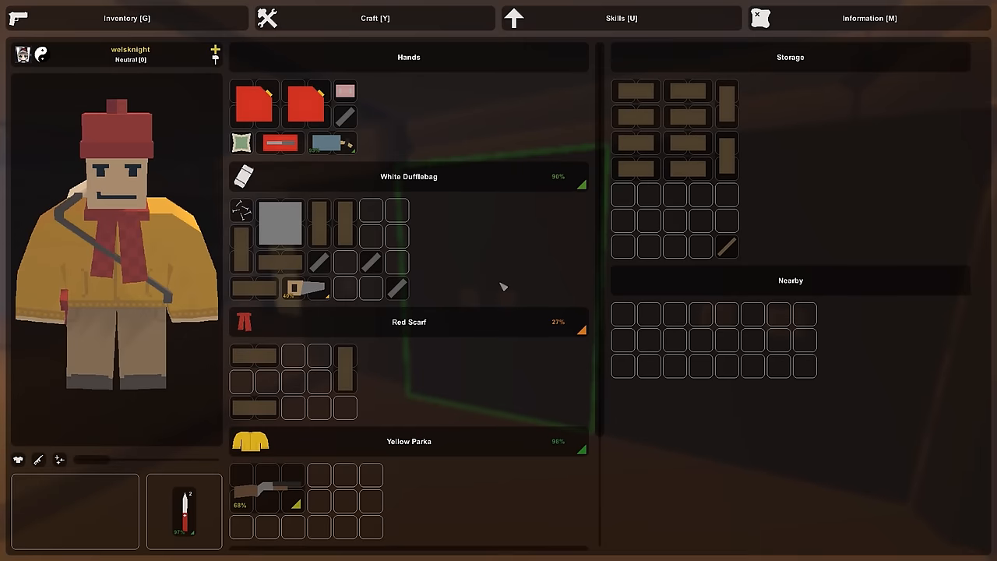
# Move between the lockers, stowing a rifle, axes and tools from the inventory into storage.
pyautogui.press('tab')
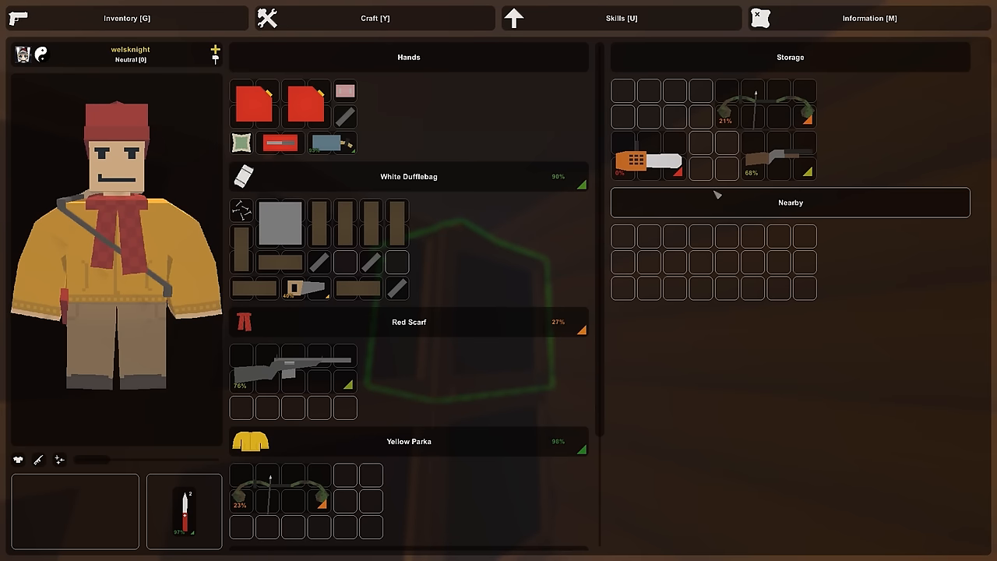
pyautogui.moveTo(361, 315)
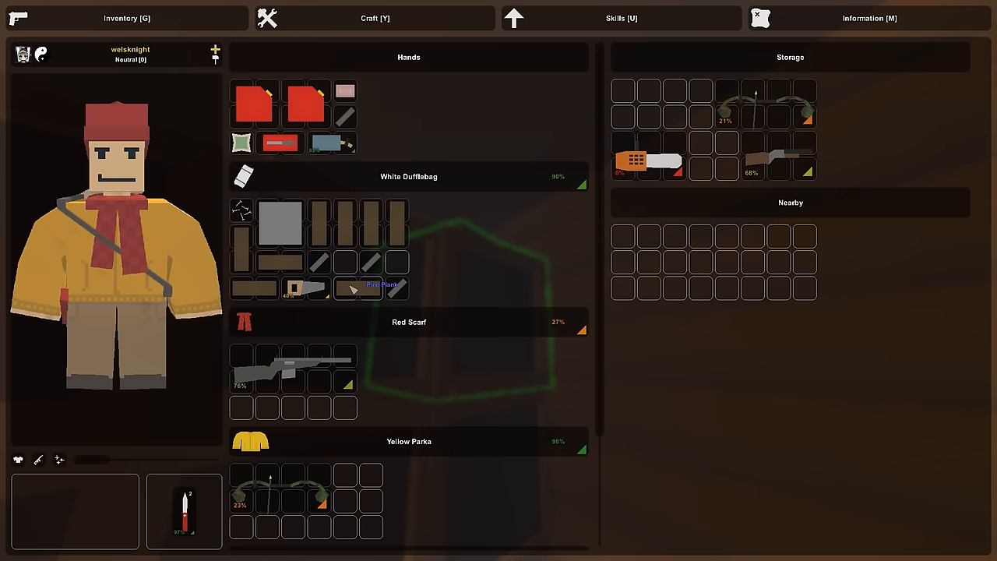
pyautogui.moveTo(304, 288); pyautogui.dragTo(358, 475)
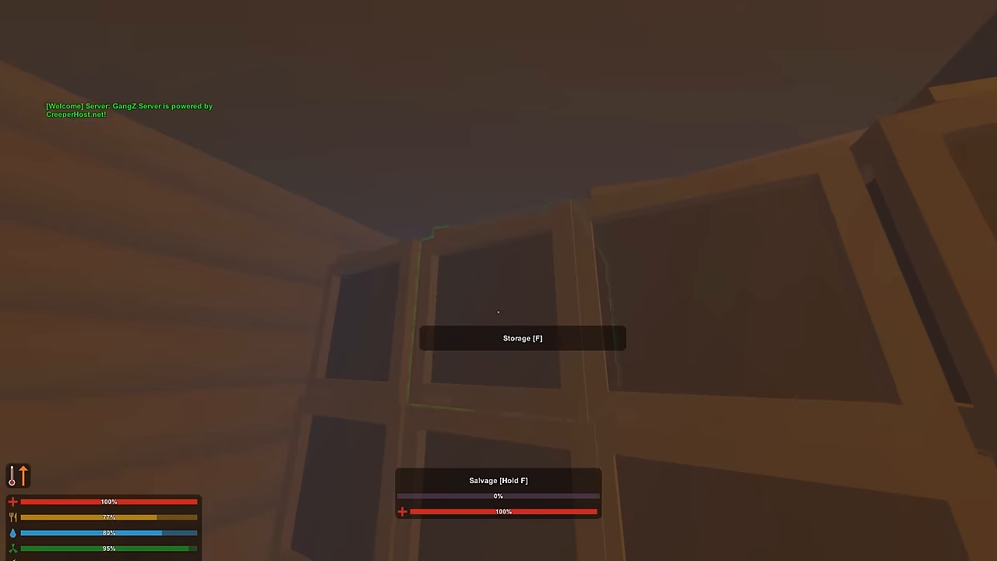
pyautogui.press('f')
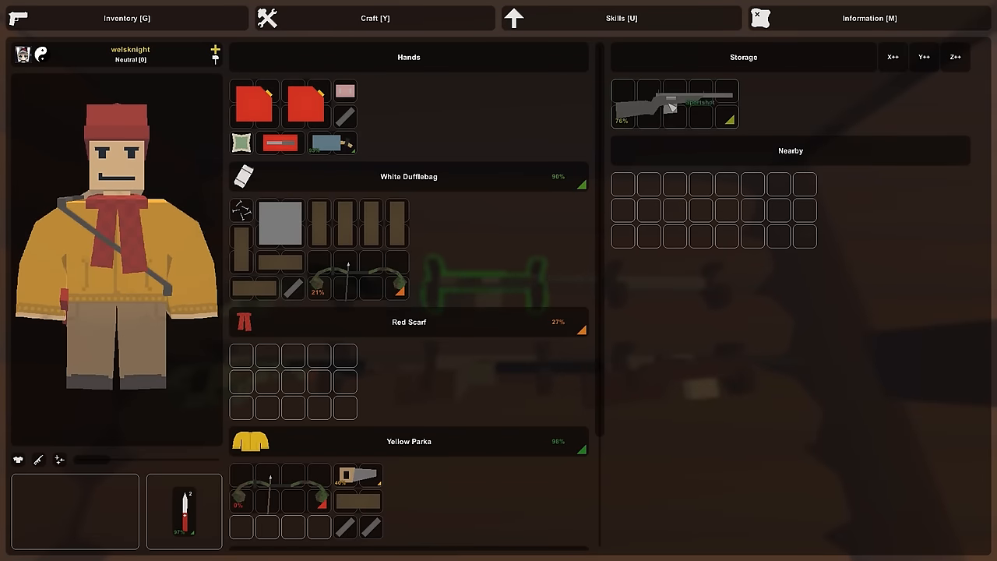
pyautogui.press('tab')
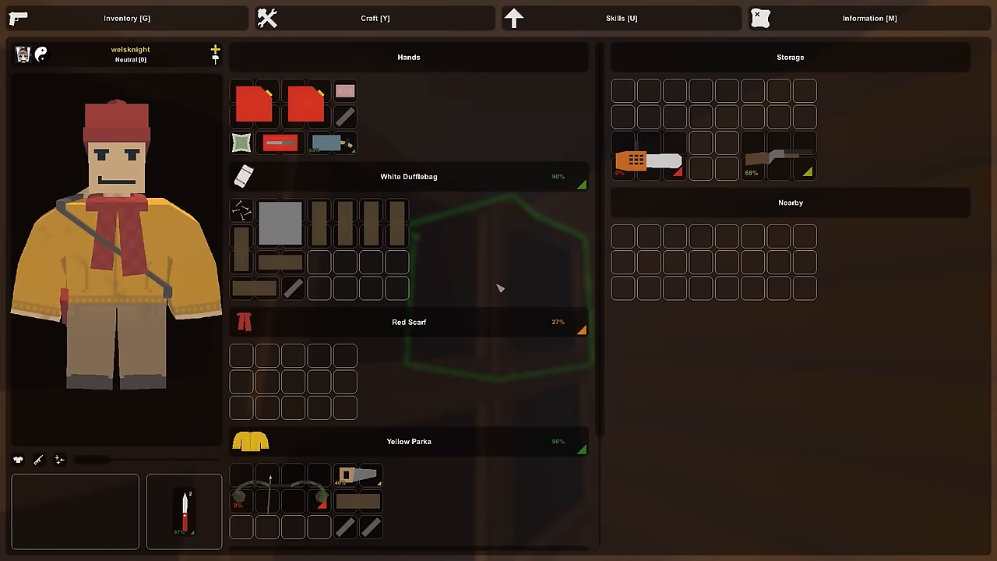
pyautogui.scroll(-3)
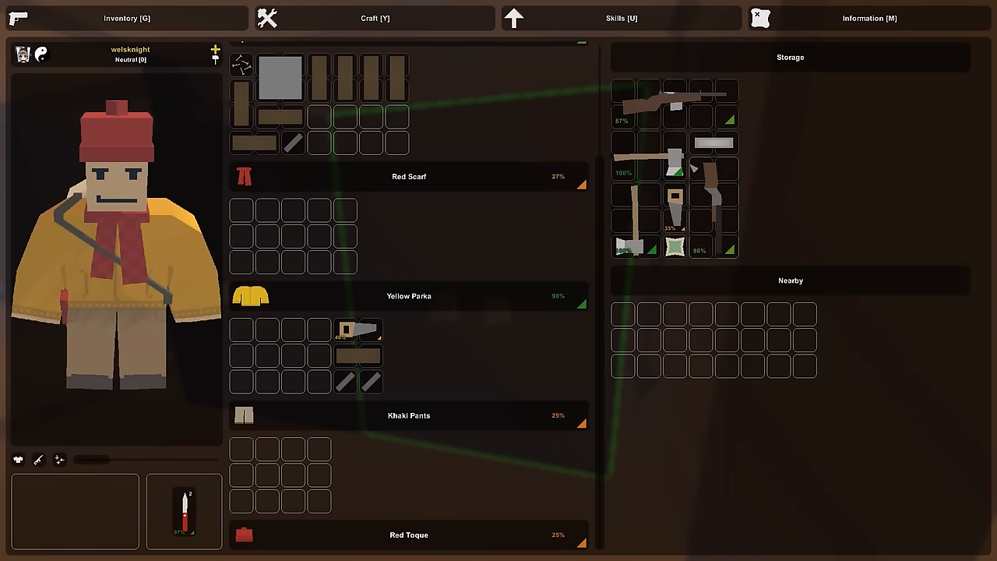
pyautogui.moveTo(707, 239)
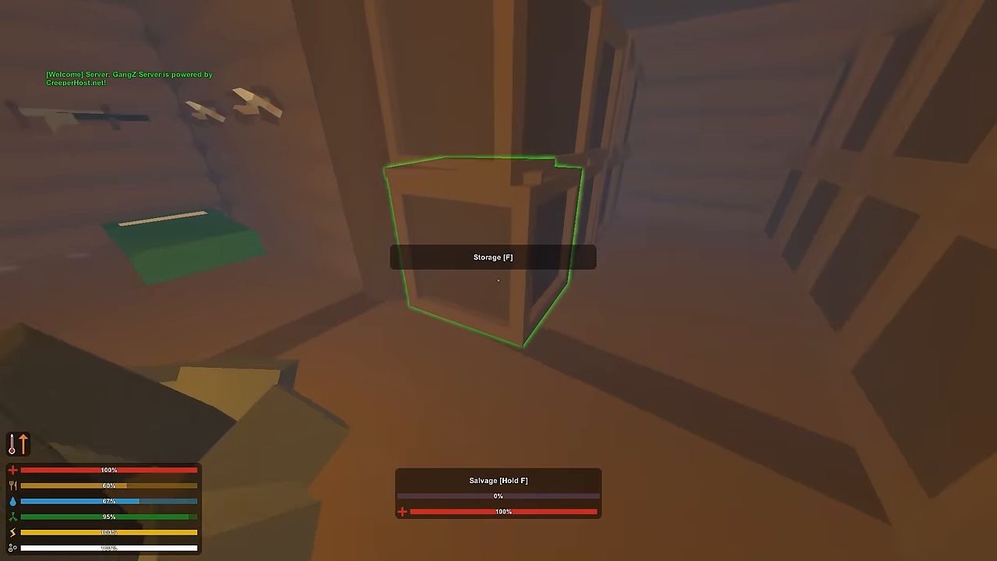
pyautogui.press('f')
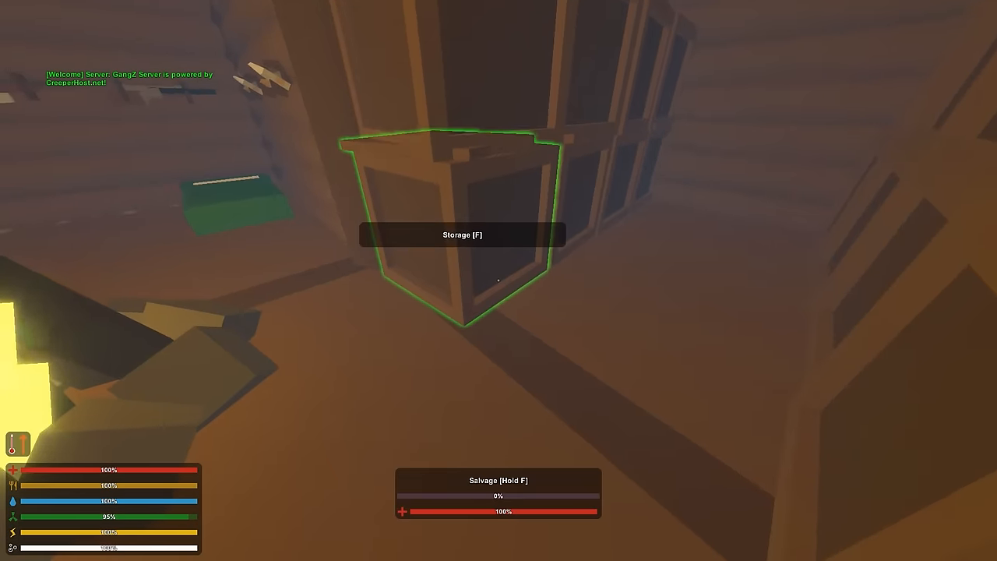
pyautogui.press('f')
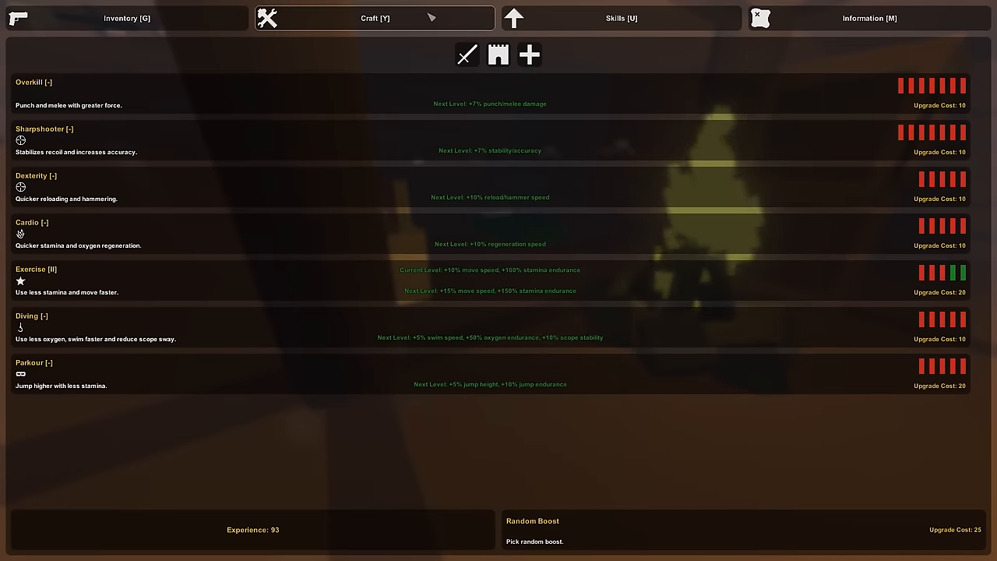
# Search the crafting recipe categories for the Portable Generator blueprint.
pyautogui.click(374, 19)
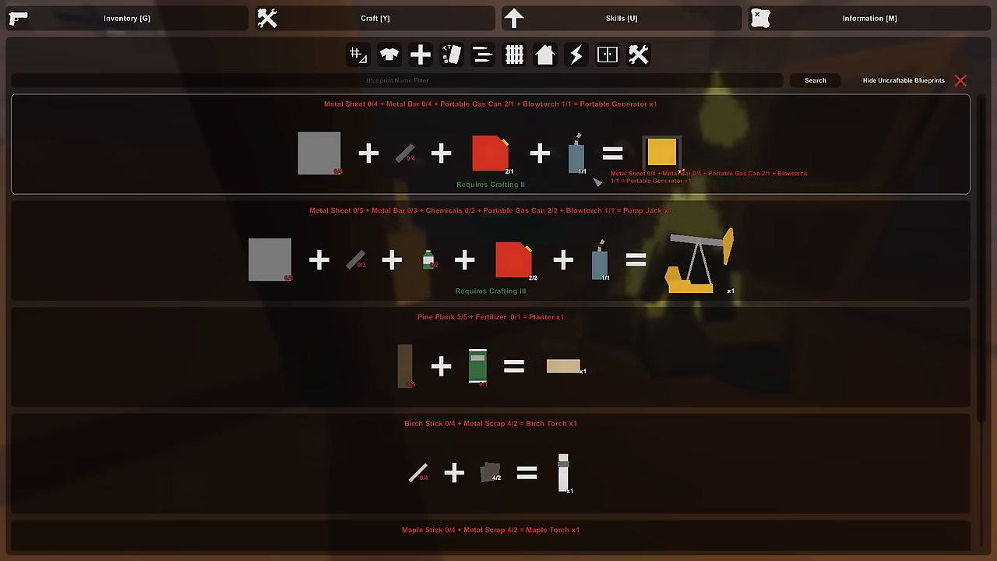
pyautogui.click(126, 18)
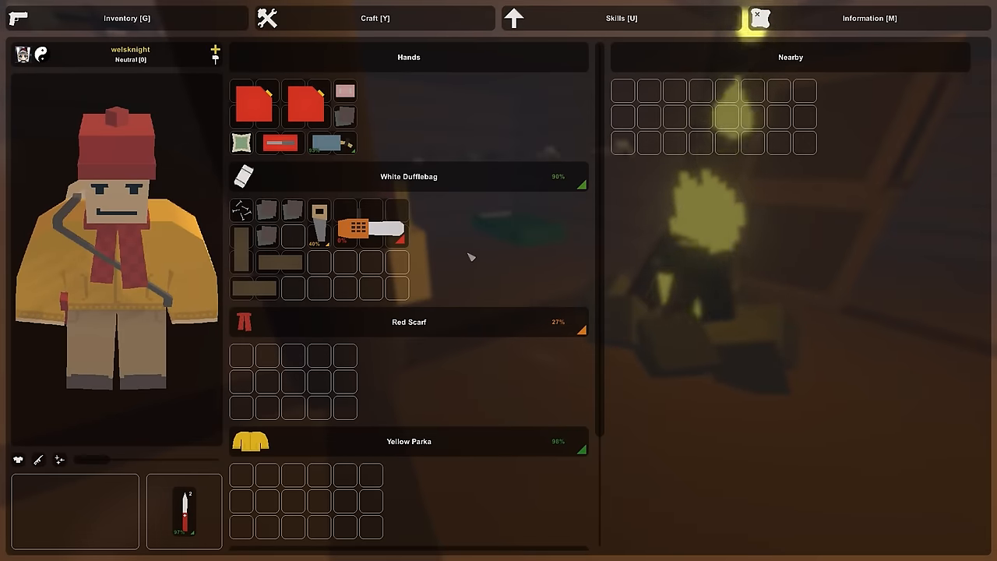
pyautogui.click(374, 19)
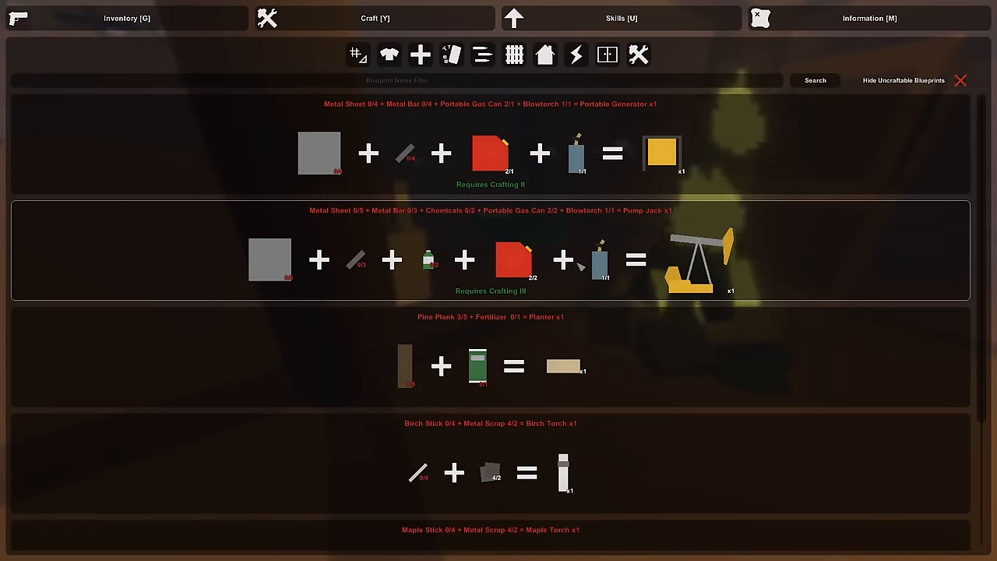
pyautogui.scroll(-3)
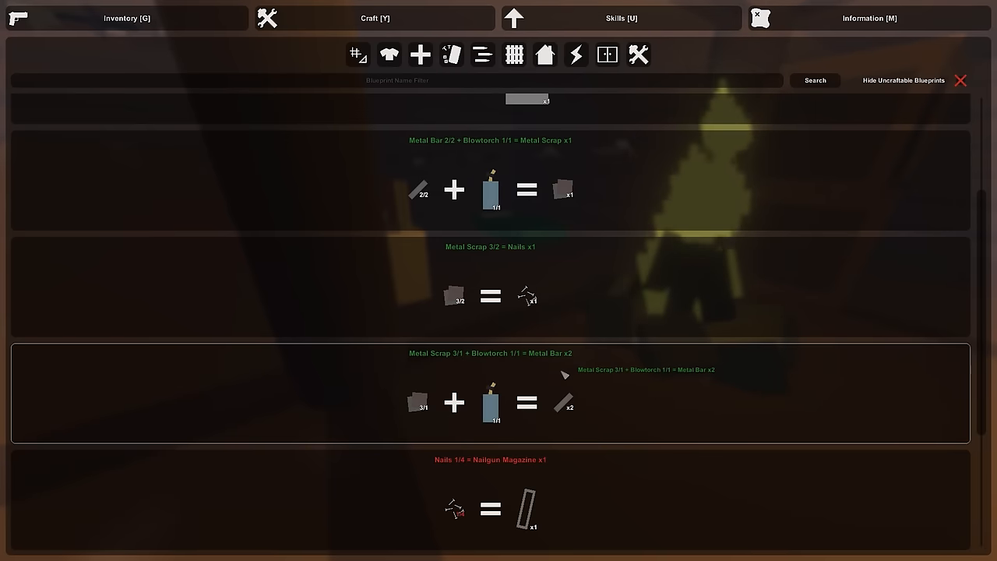
pyautogui.click(638, 54)
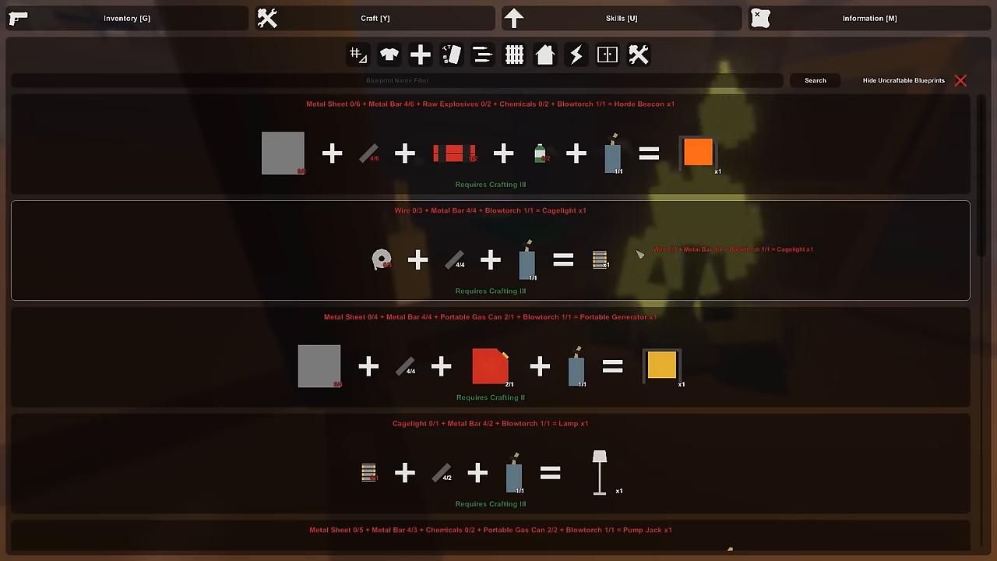
pyautogui.scroll(-3)
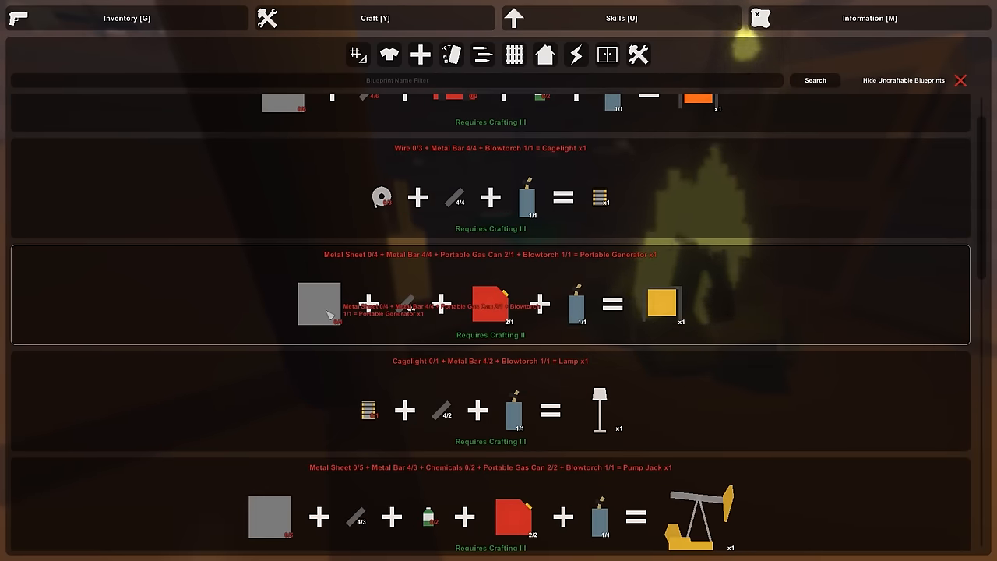
pyautogui.press('Escape')
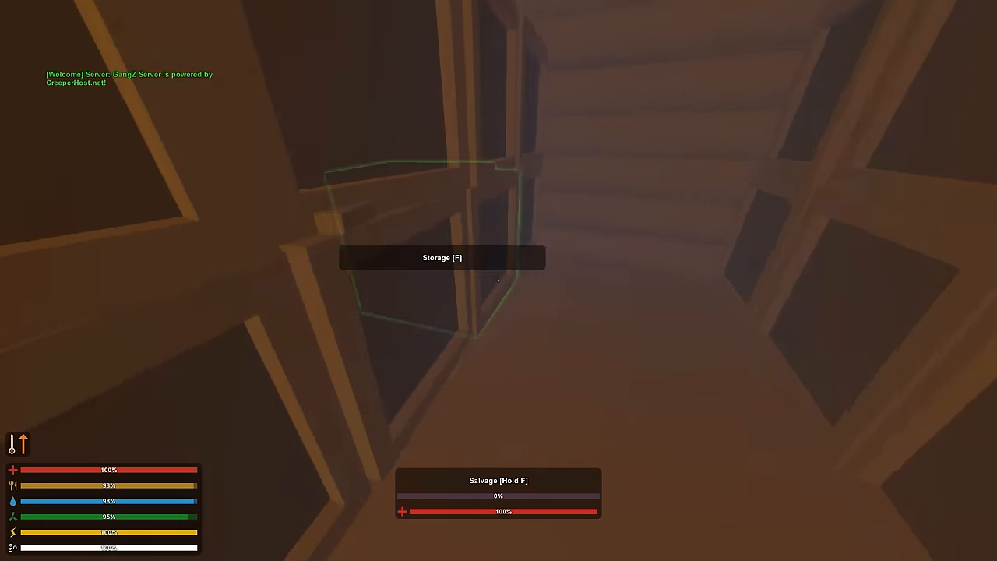
# Open the nearby crate and browse further recipe categories including the rain barrel.
pyautogui.press('f')
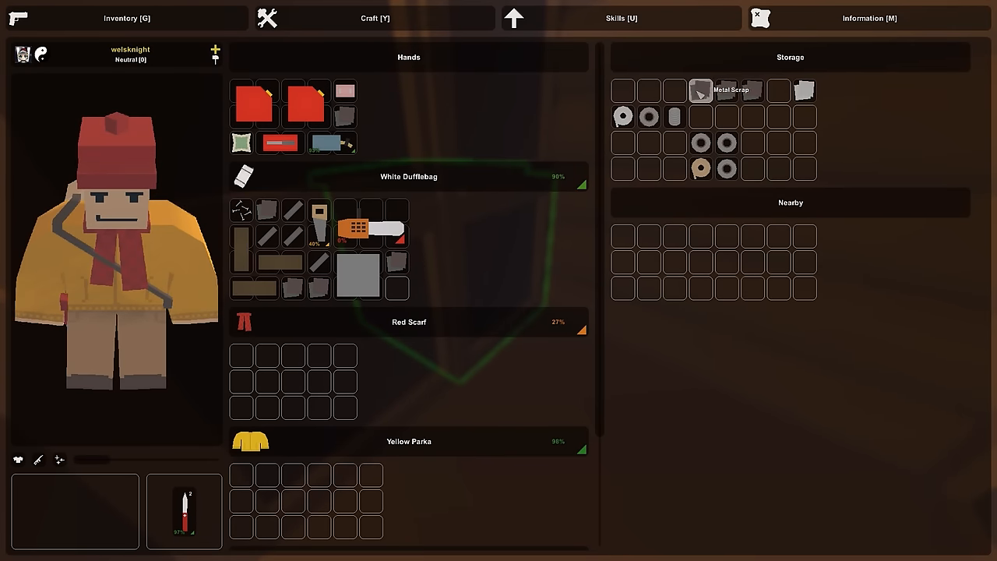
pyautogui.click(374, 18)
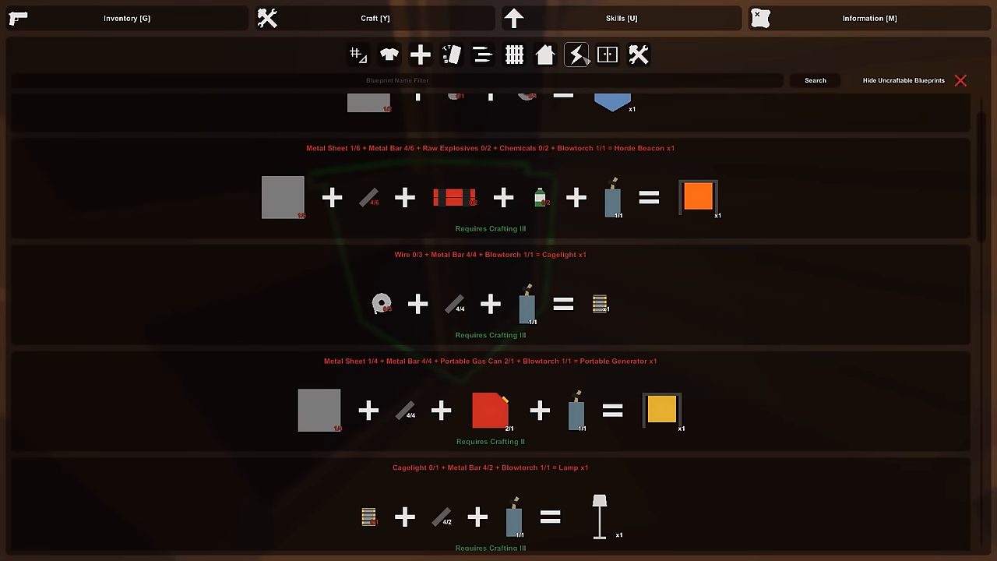
pyautogui.click(545, 53)
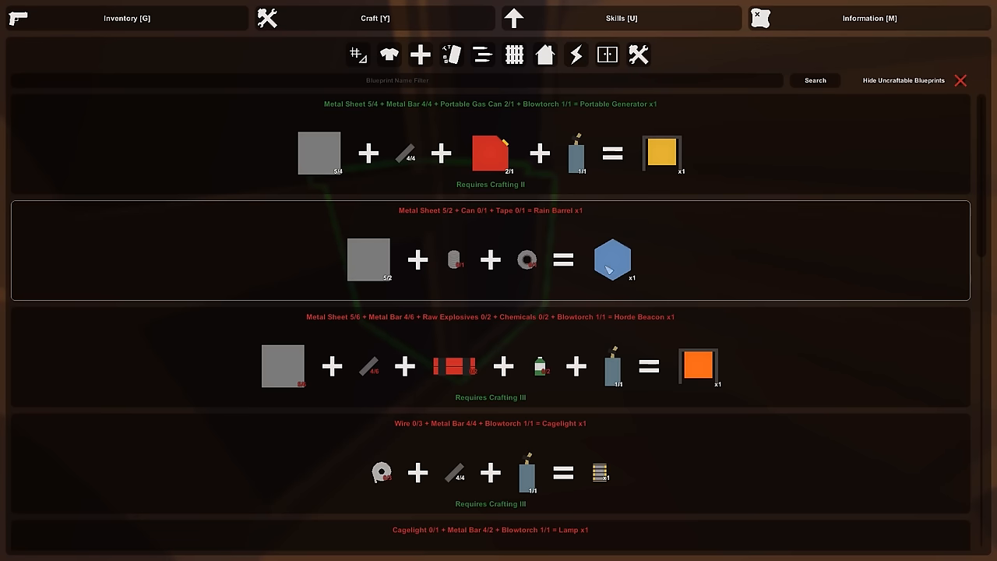
pyautogui.moveTo(582, 137)
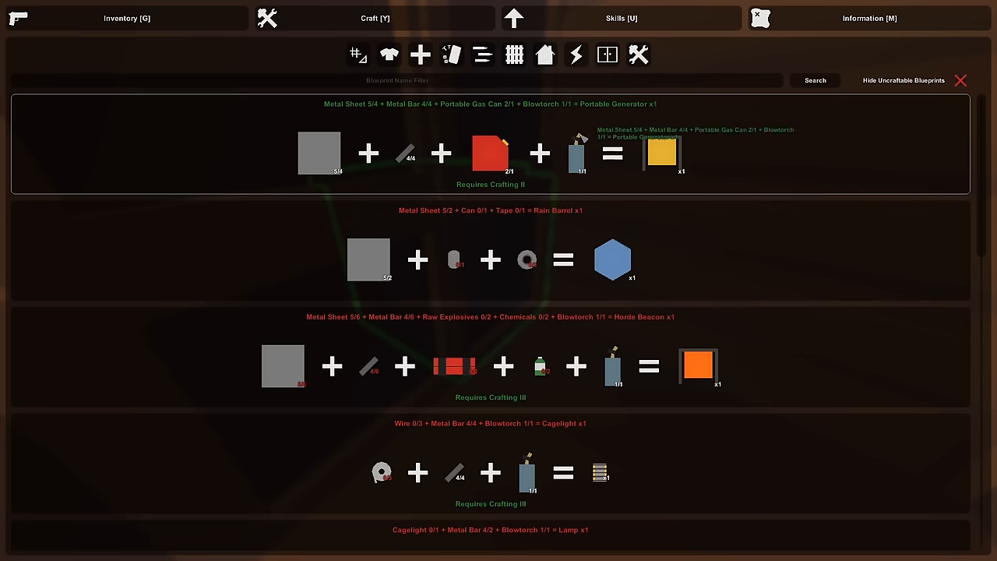
pyautogui.scroll(-3)
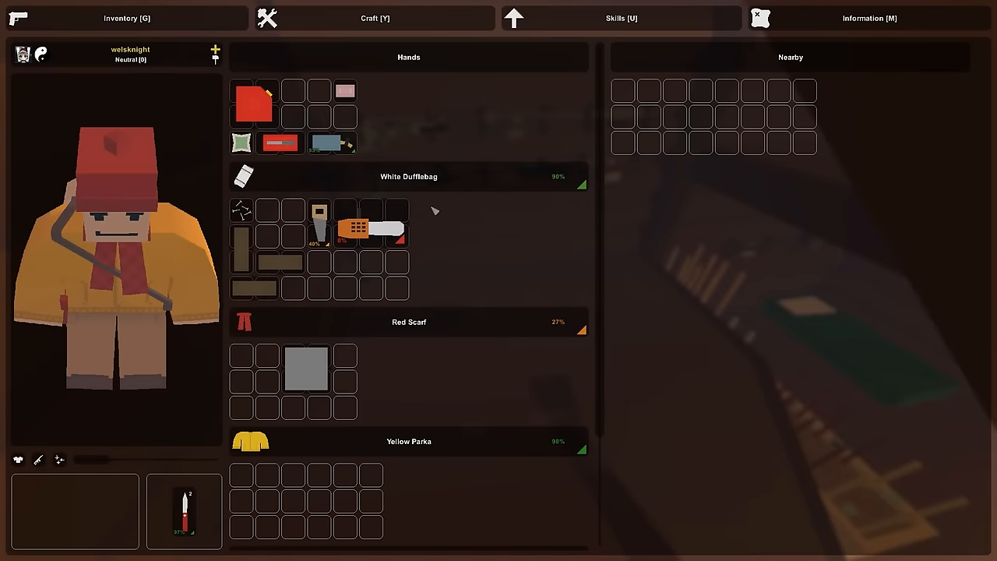
pyautogui.moveTo(252, 102)
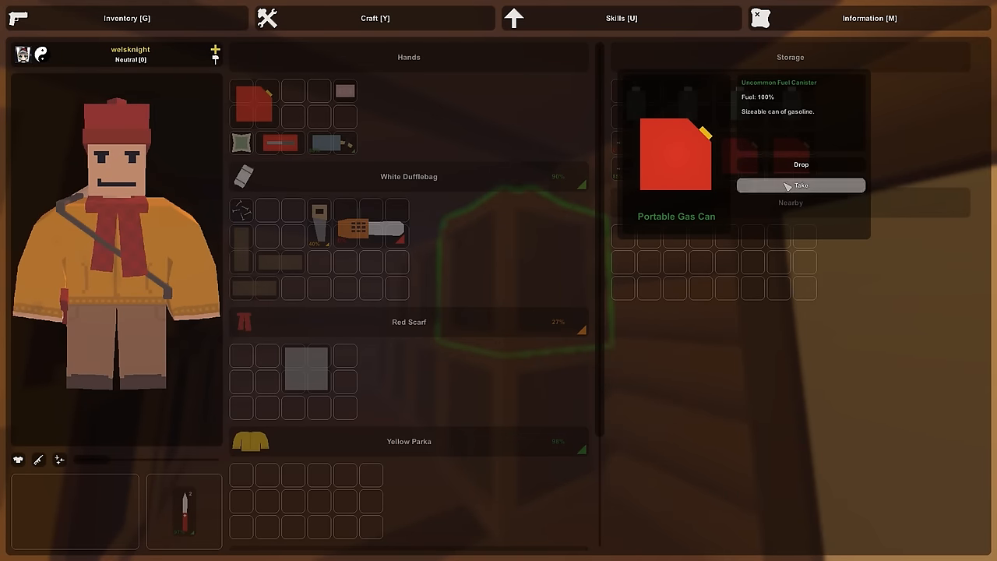
# Equip the full portable gas can from storage and face the generator.
pyautogui.click(800, 185)
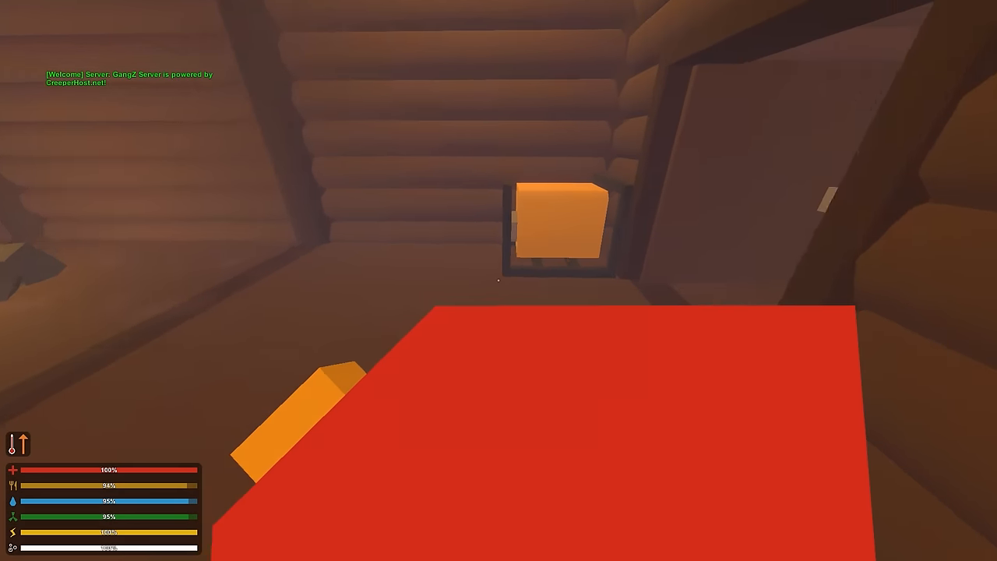
pyautogui.press('i')
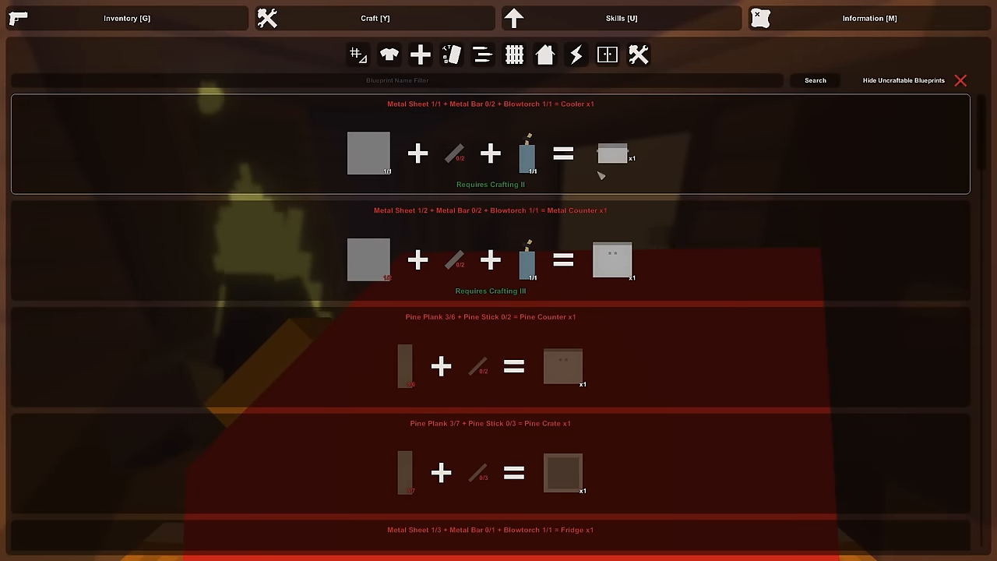
# Scroll past the generator and pump jack blueprints to the Fuel Tank, craft it, then leave the menu.
pyautogui.scroll(-3)
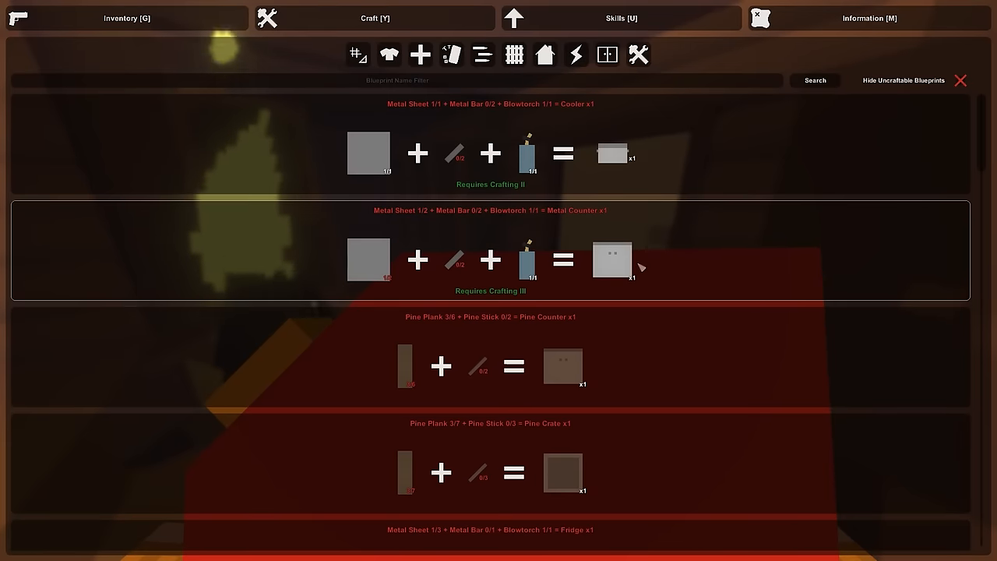
pyautogui.scroll(-3)
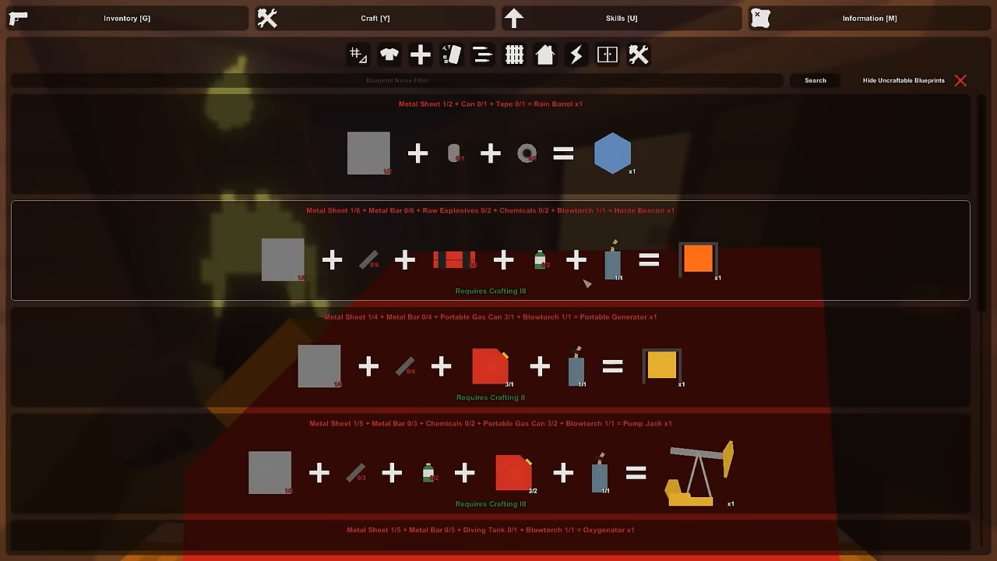
pyautogui.scroll(-3)
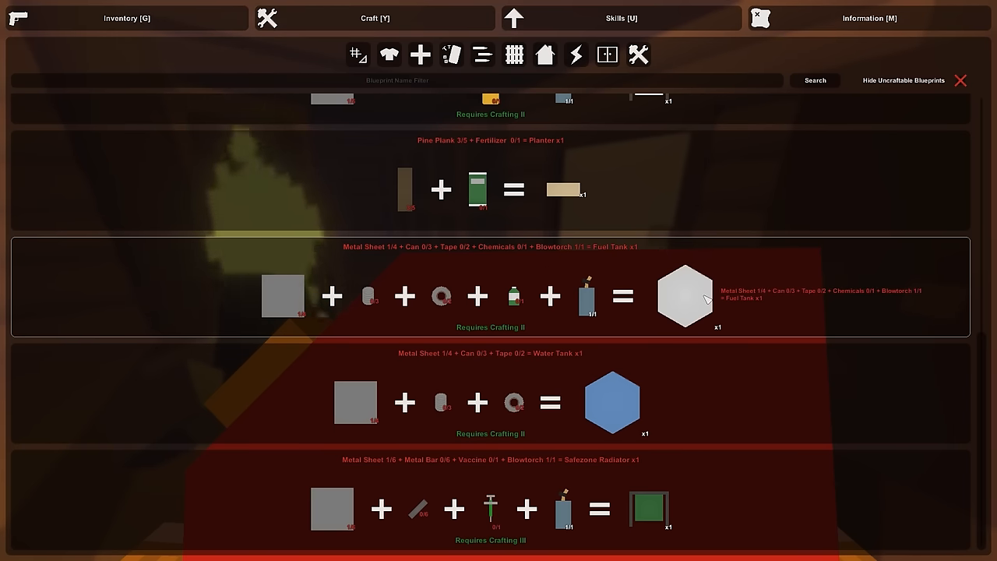
pyautogui.click(126, 19)
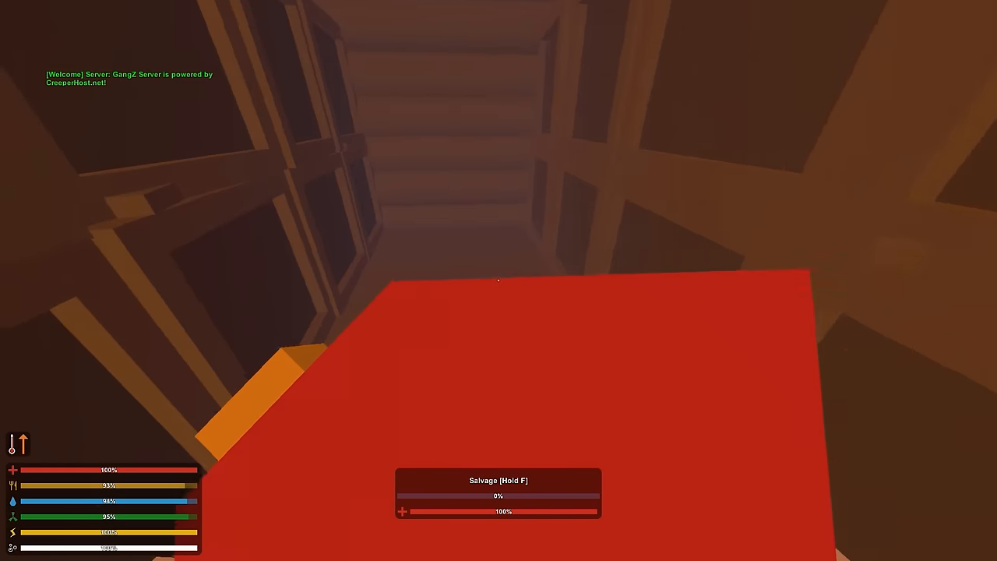
pyautogui.press('g')
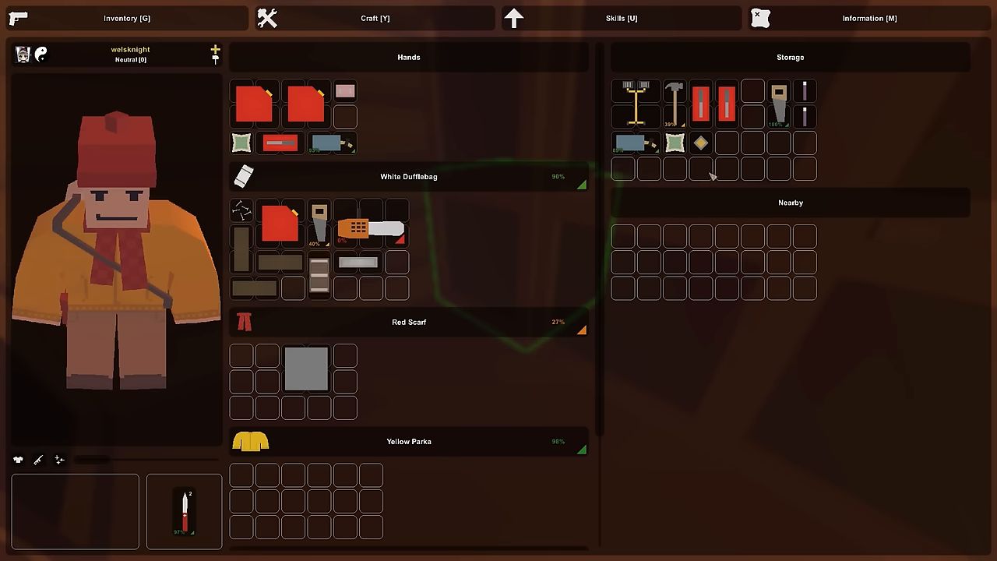
# Browse down through the weapon and tool blueprints in the crafting recipes.
pyautogui.click(374, 19)
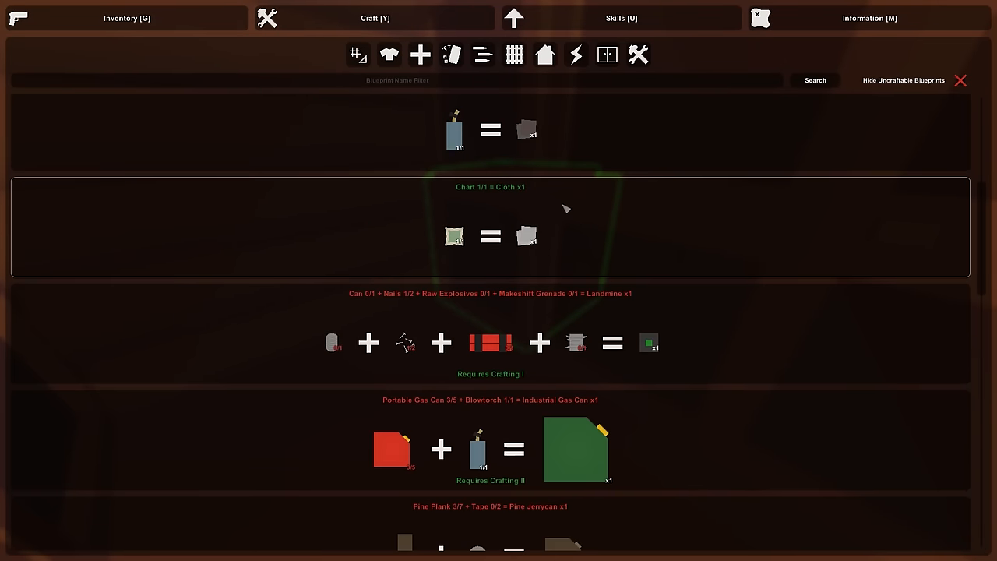
pyautogui.scroll(-3)
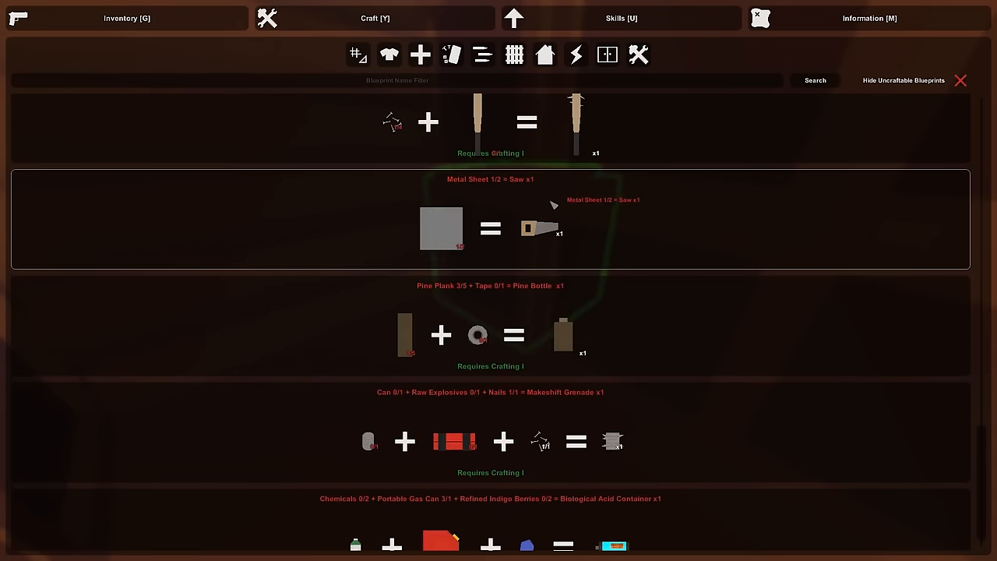
pyautogui.scroll(-3)
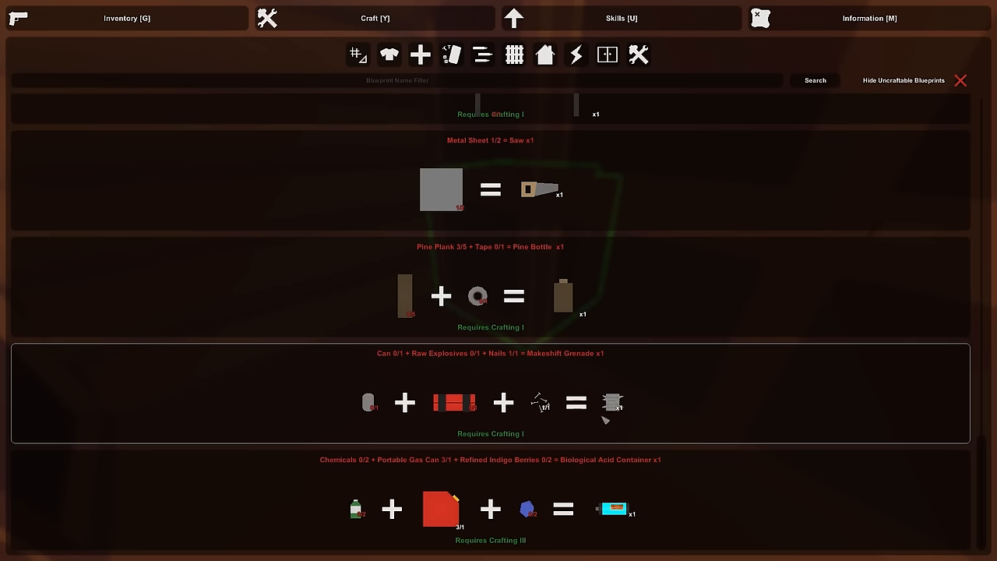
pyautogui.moveTo(667, 368)
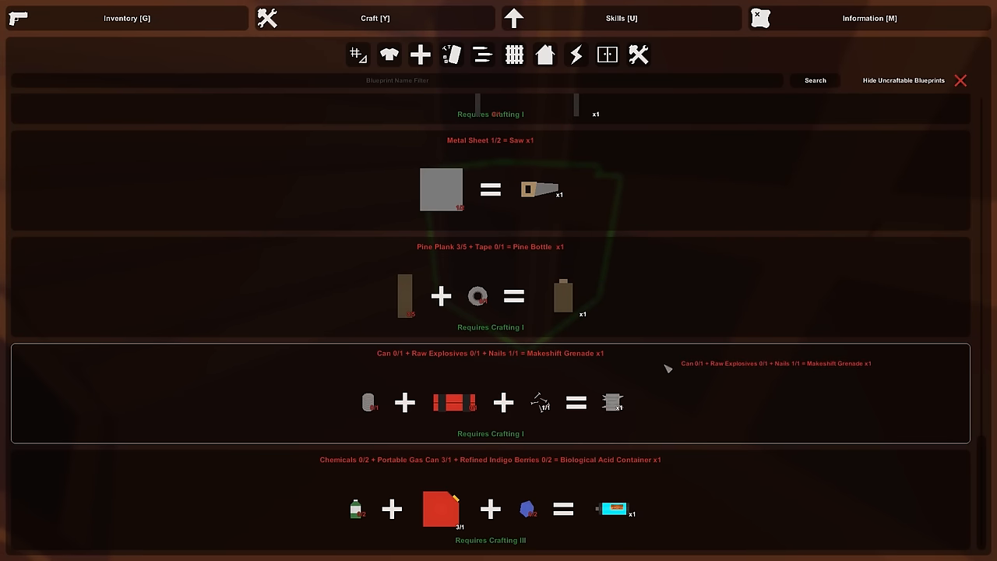
pyautogui.moveTo(564, 393)
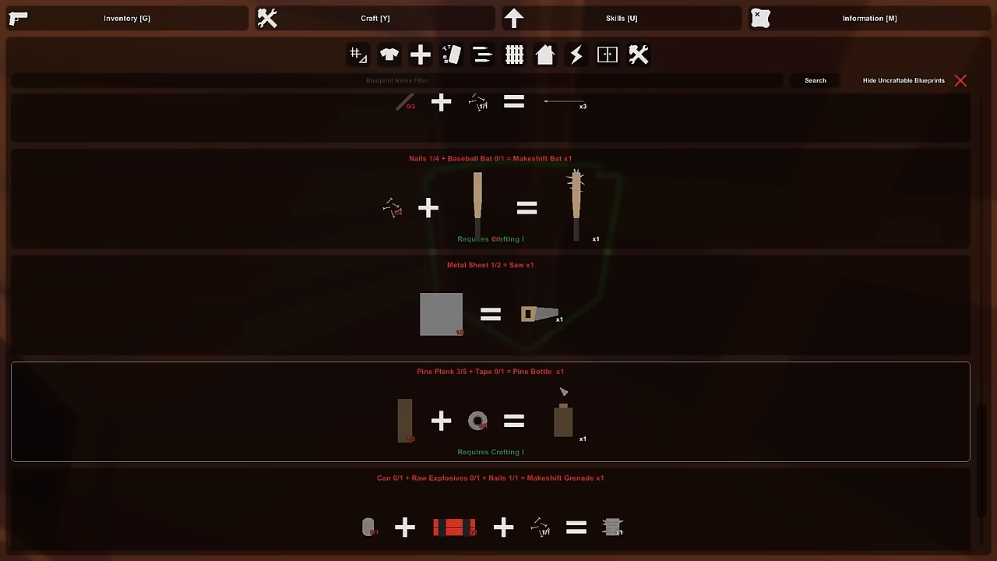
pyautogui.scroll(-3)
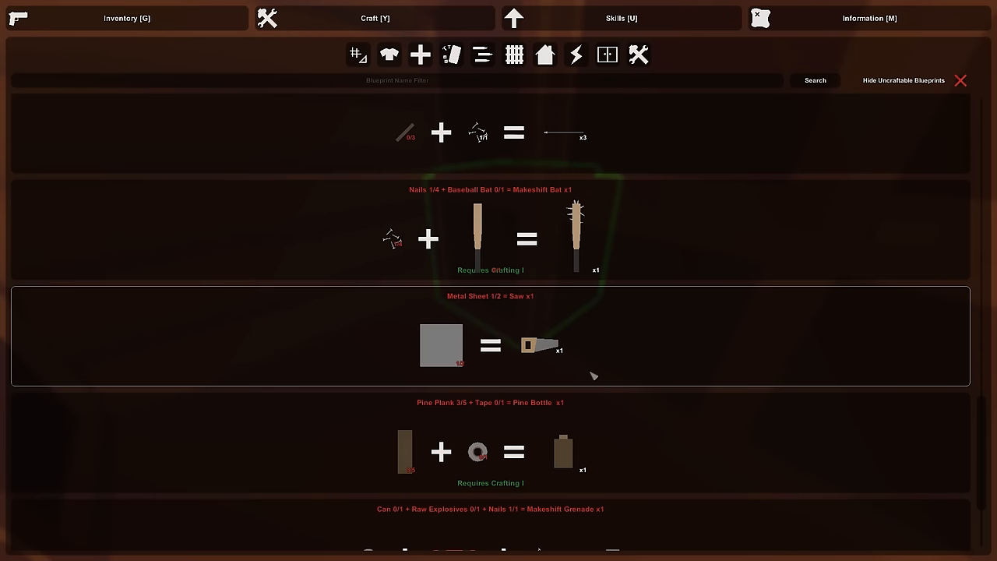
pyautogui.scroll(-3)
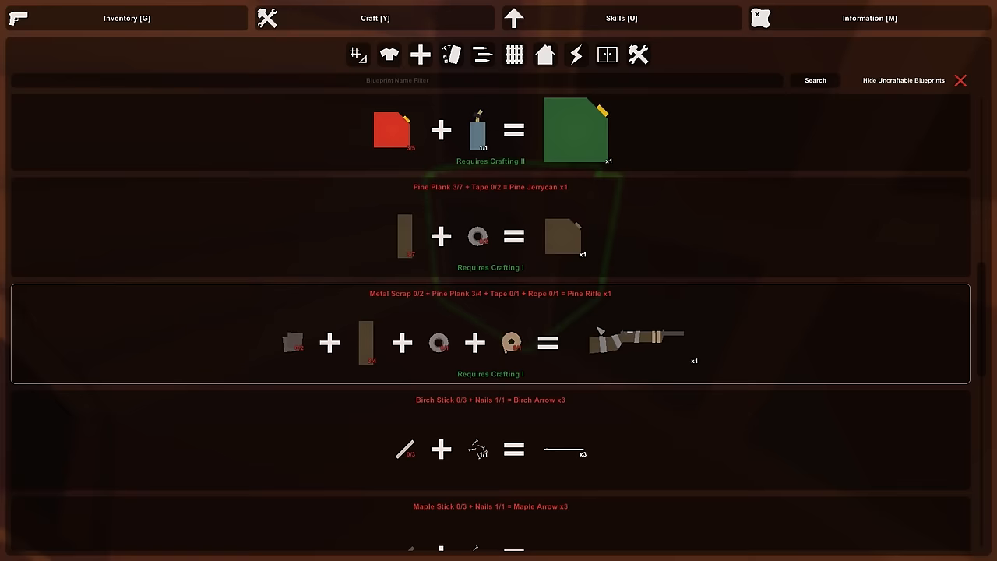
pyautogui.scroll(-3)
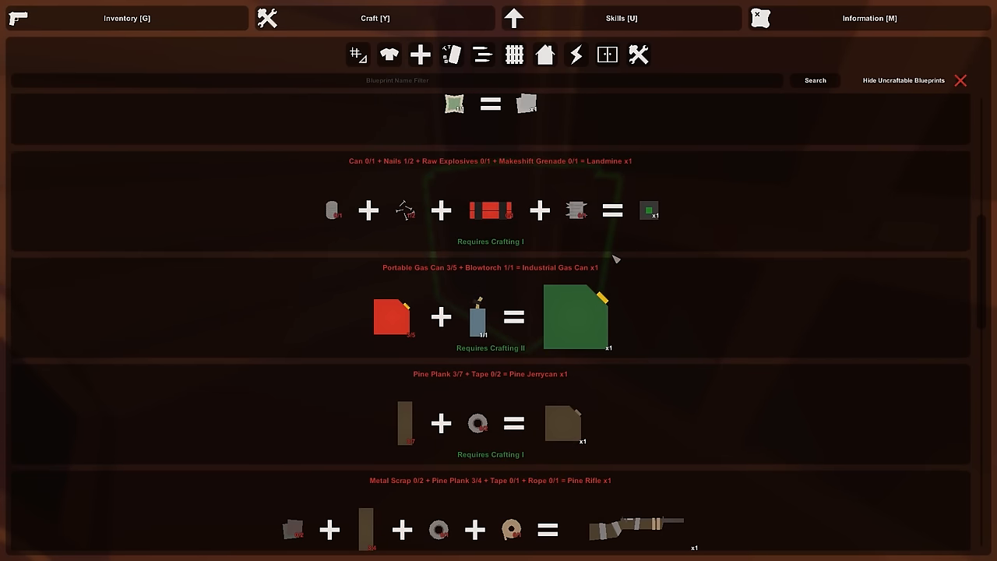
pyautogui.scroll(-3)
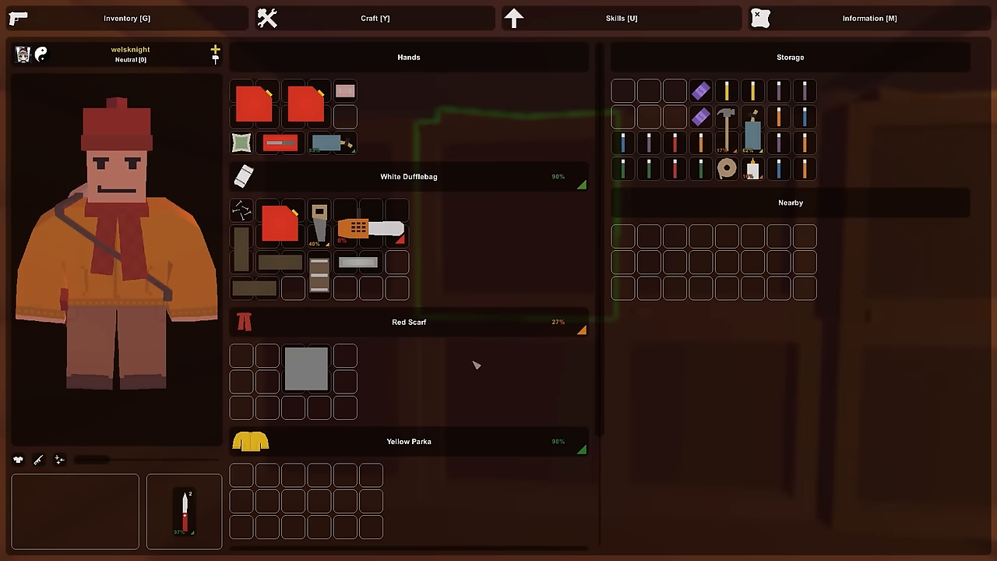
# Move the hammer and metal scrap from the storage box into the duffelbag and scarf, then view scrap recipes.
pyautogui.moveTo(725, 127); pyautogui.dragTo(395, 277)
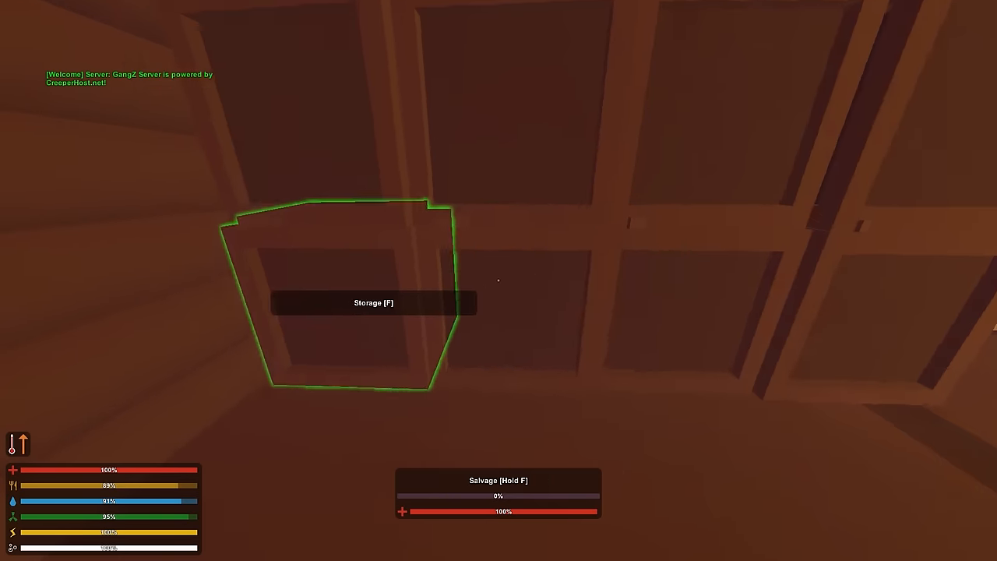
pyautogui.press('f')
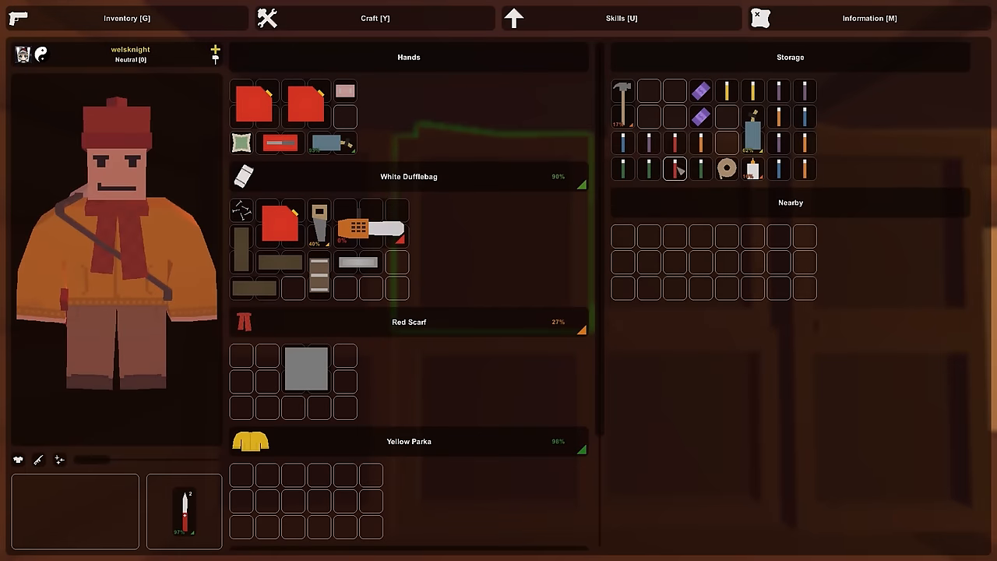
pyautogui.moveTo(623, 89); pyautogui.dragTo(397, 273)
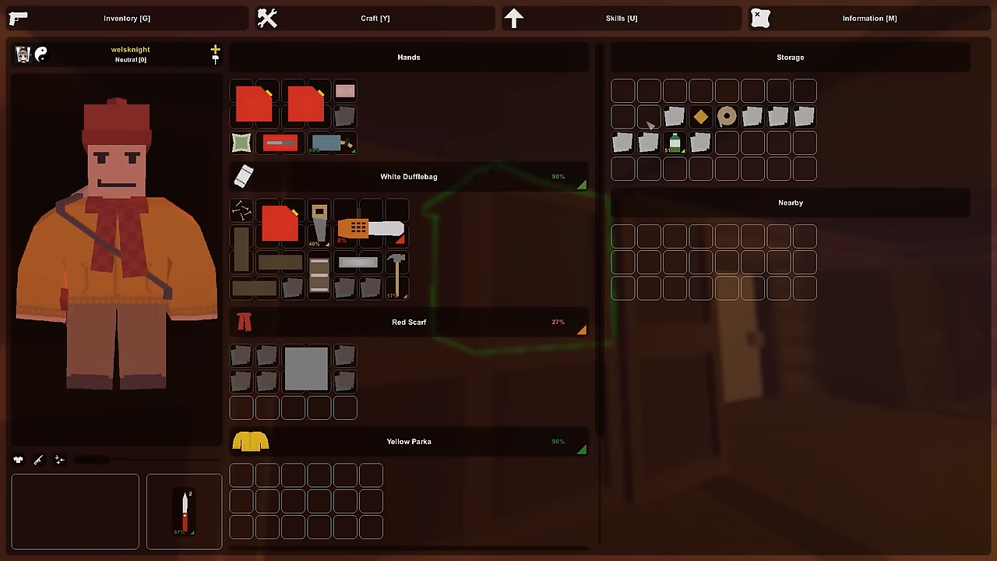
pyautogui.click(373, 19)
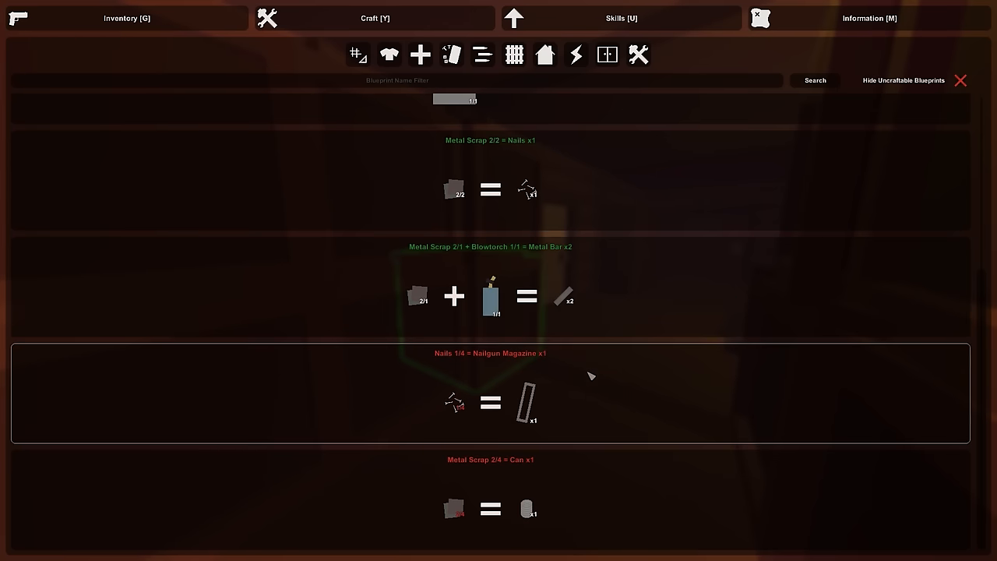
# Look over the tool salvage blueprints, switching between inventory and crafting views.
pyautogui.click(126, 19)
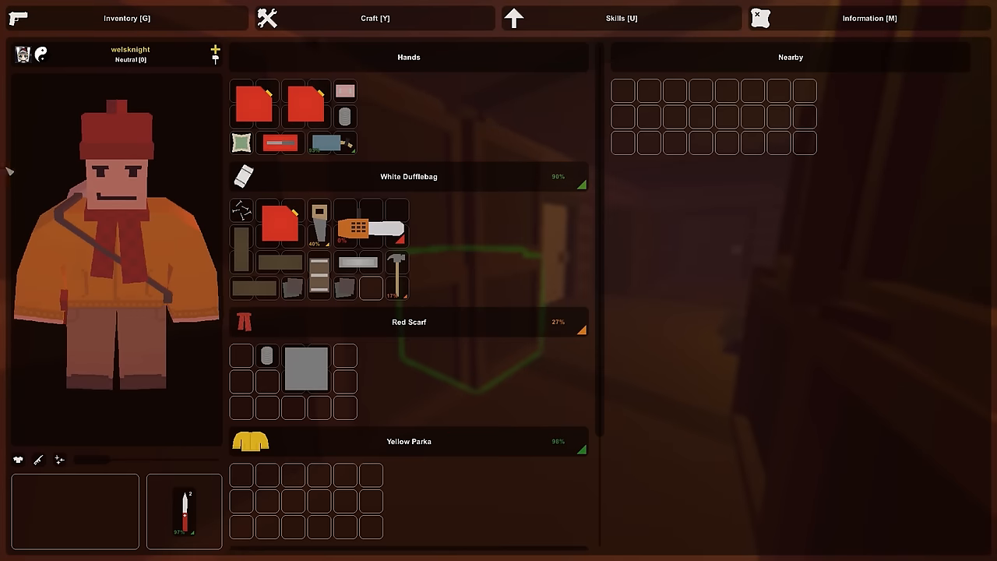
pyautogui.click(374, 18)
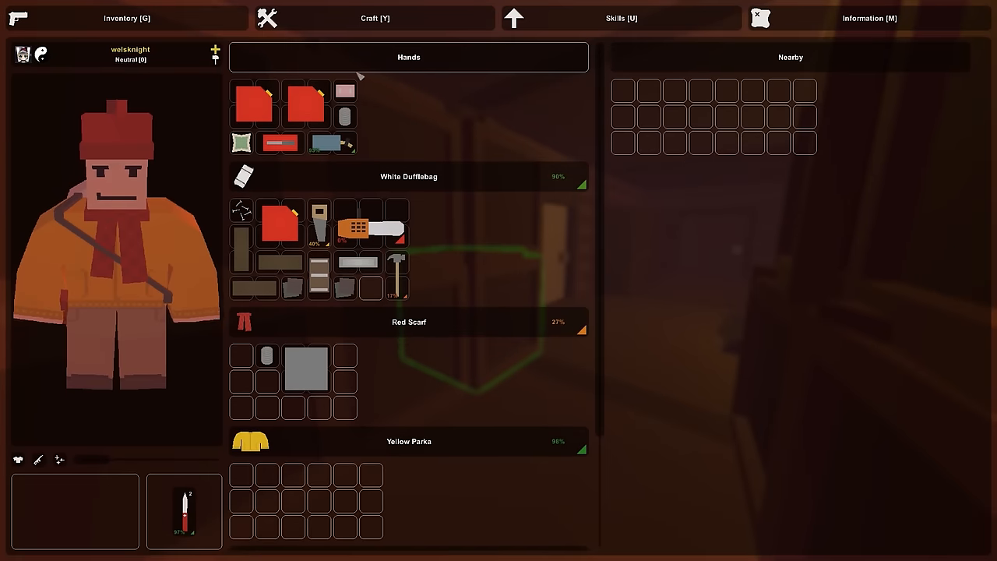
pyautogui.press('i')
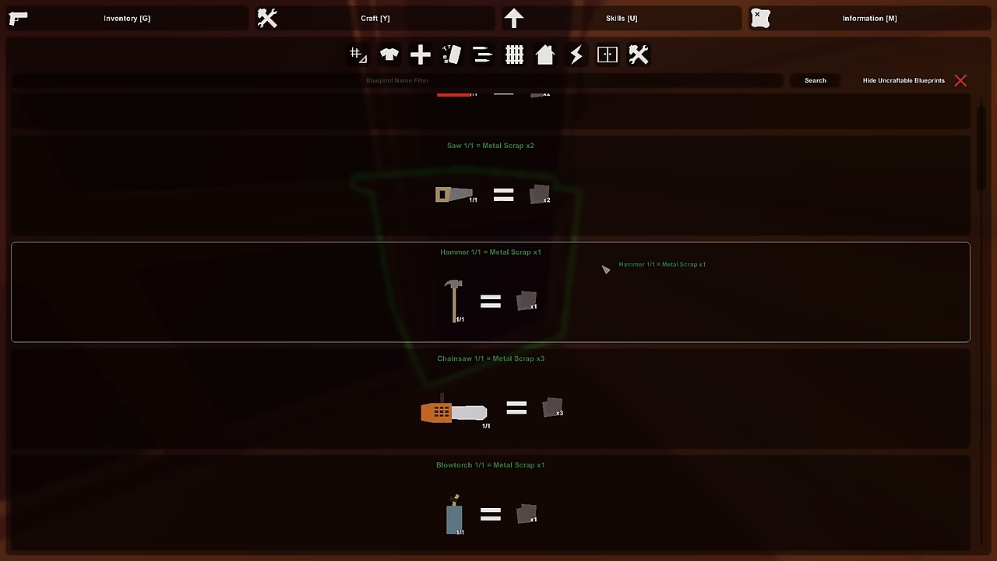
pyautogui.scroll(-3)
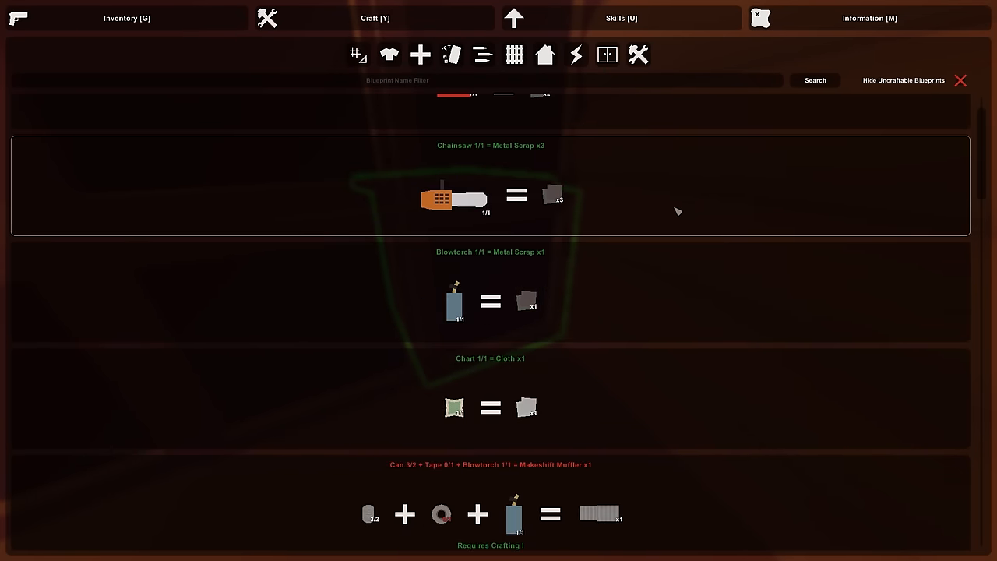
pyautogui.click(127, 19)
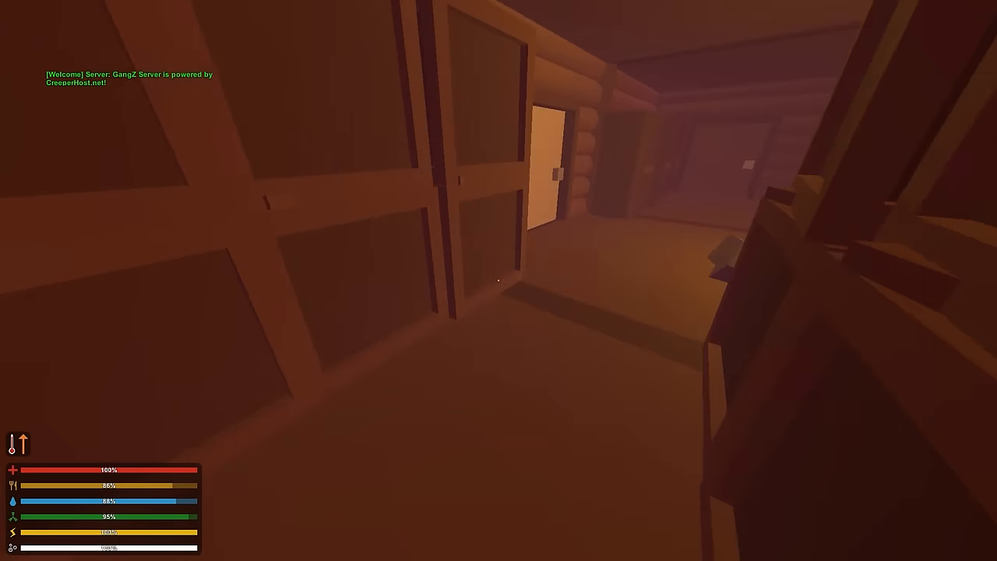
# Check the nearby storage cabinet, then open the storage holding the axe and rifle.
pyautogui.press('i')
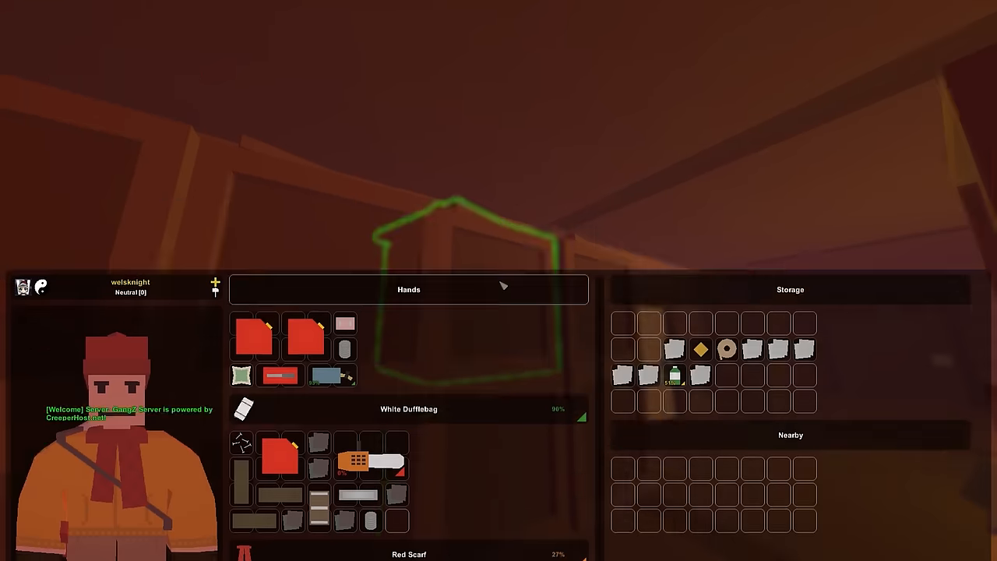
pyautogui.press('tab')
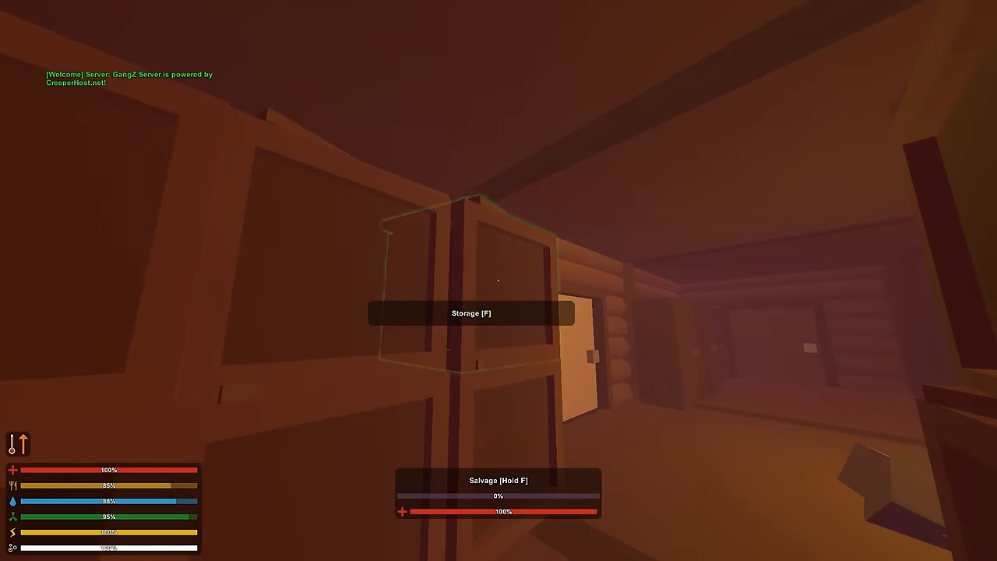
pyautogui.press('f')
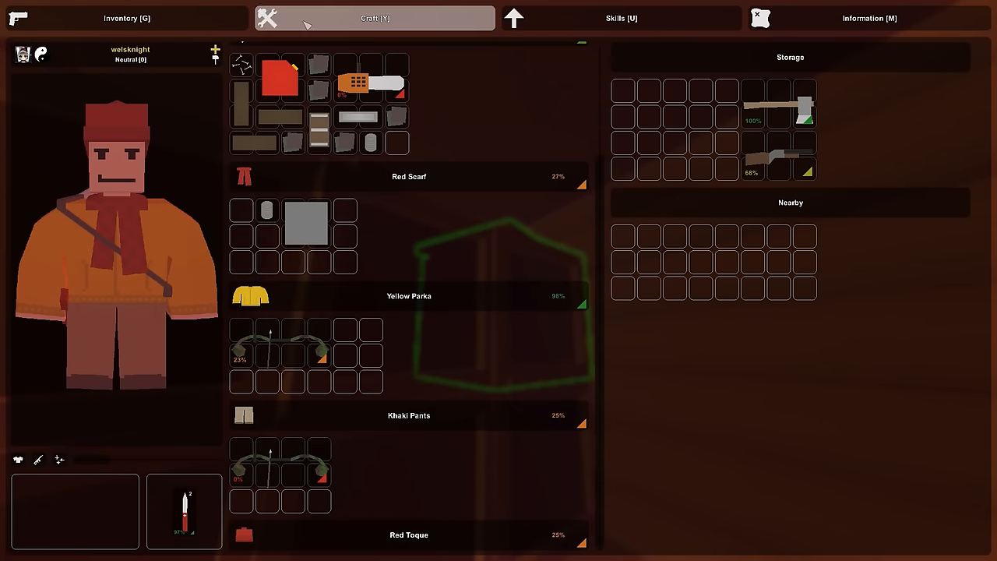
# Take metal sheets, cans and tape from the storage cabinets while checking the Fuel Tank blueprint.
pyautogui.click(374, 18)
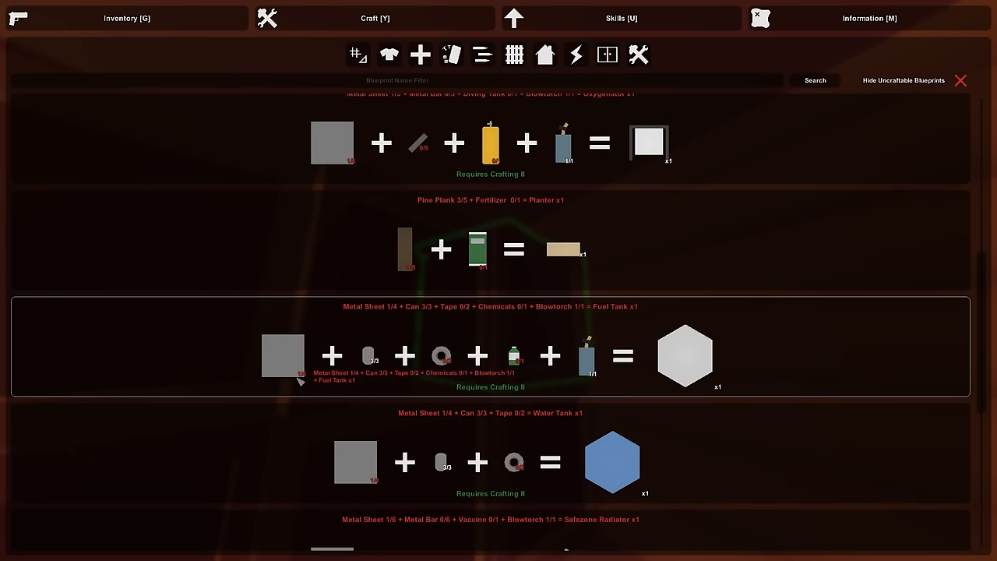
pyautogui.scroll(-3)
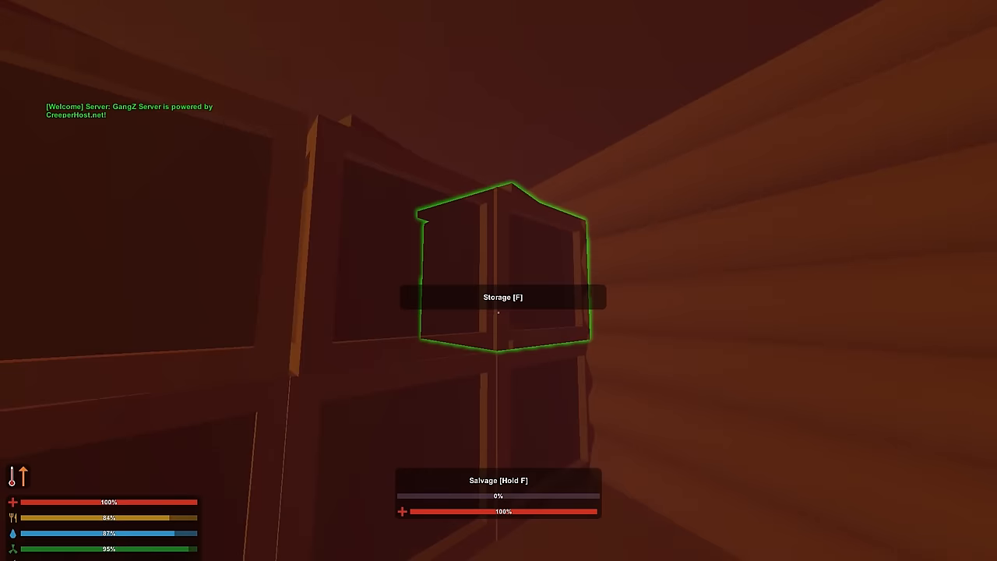
pyautogui.press('f')
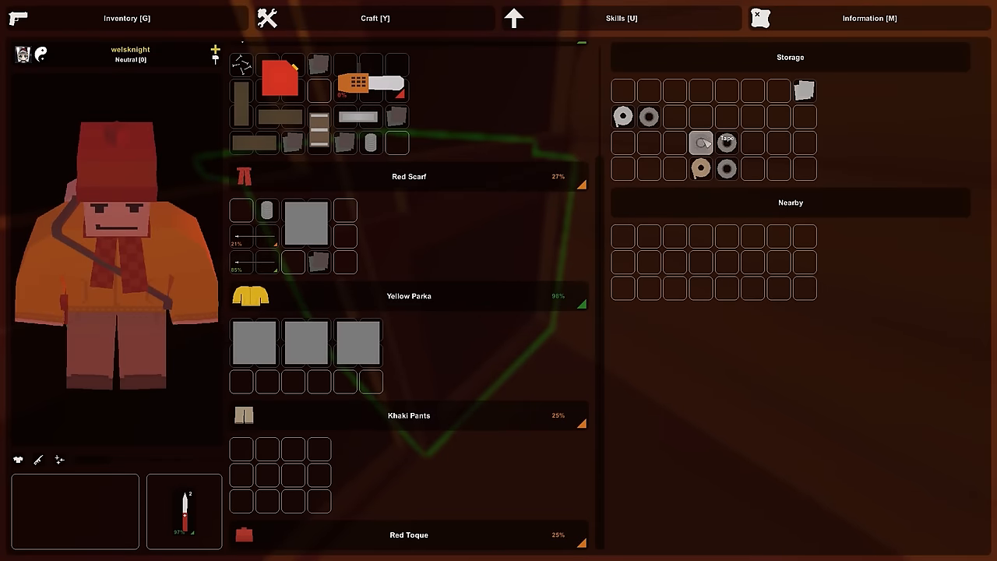
pyautogui.click(374, 18)
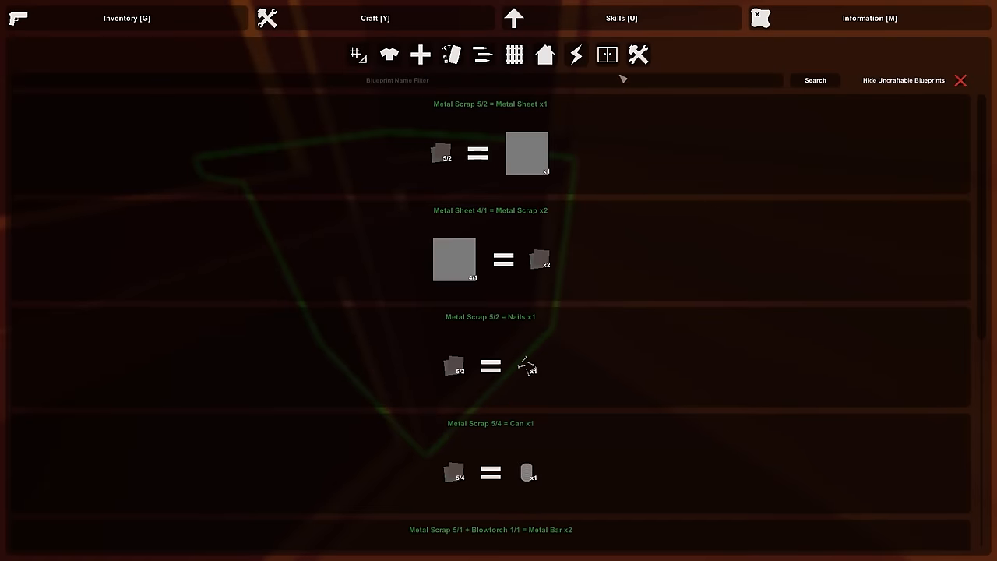
pyautogui.scroll(-3)
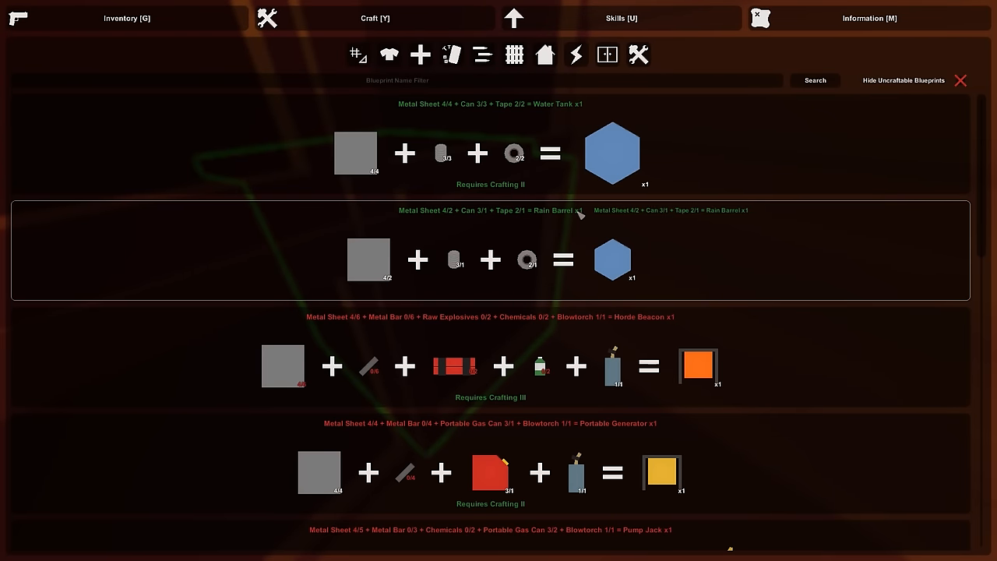
pyautogui.scroll(-3)
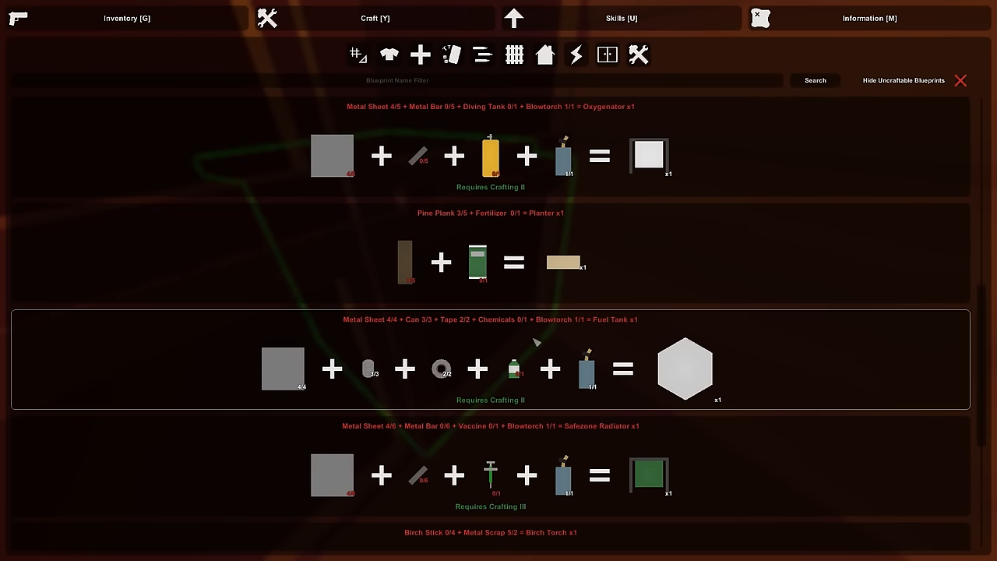
# Gather chemicals from another cabinet and confirm the Fuel Tank recipe is now craftable.
pyautogui.click(126, 19)
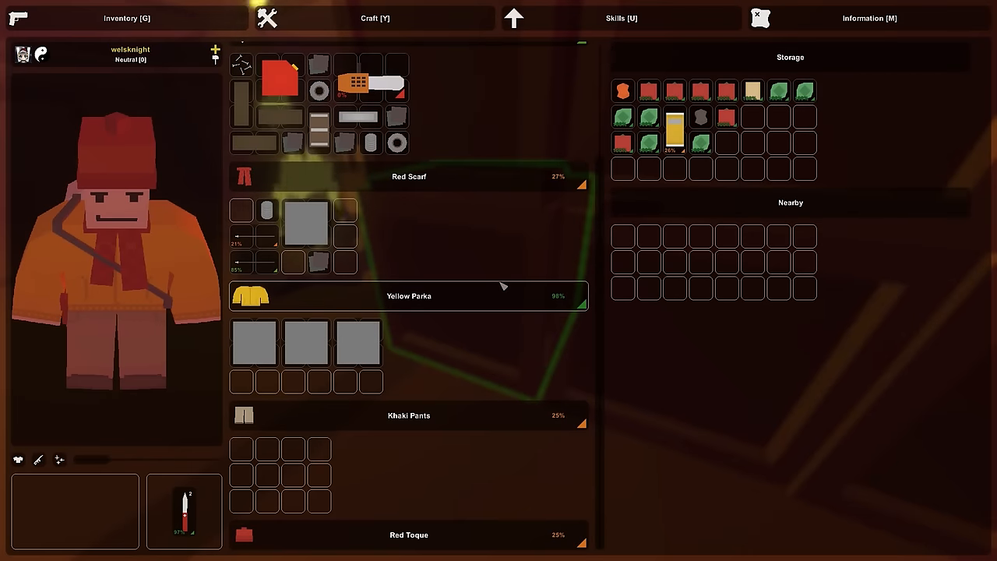
pyautogui.press('Tab')
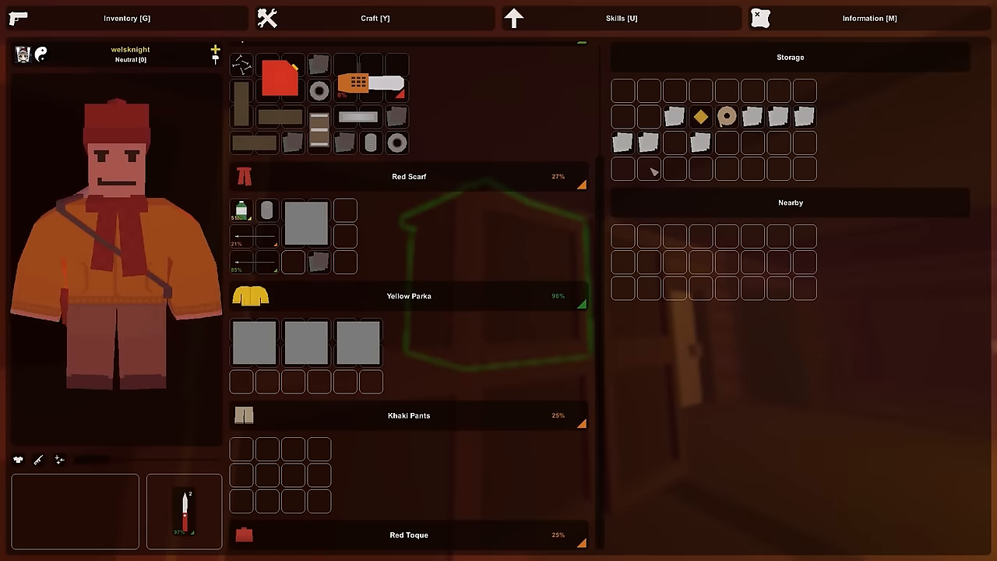
pyautogui.click(374, 18)
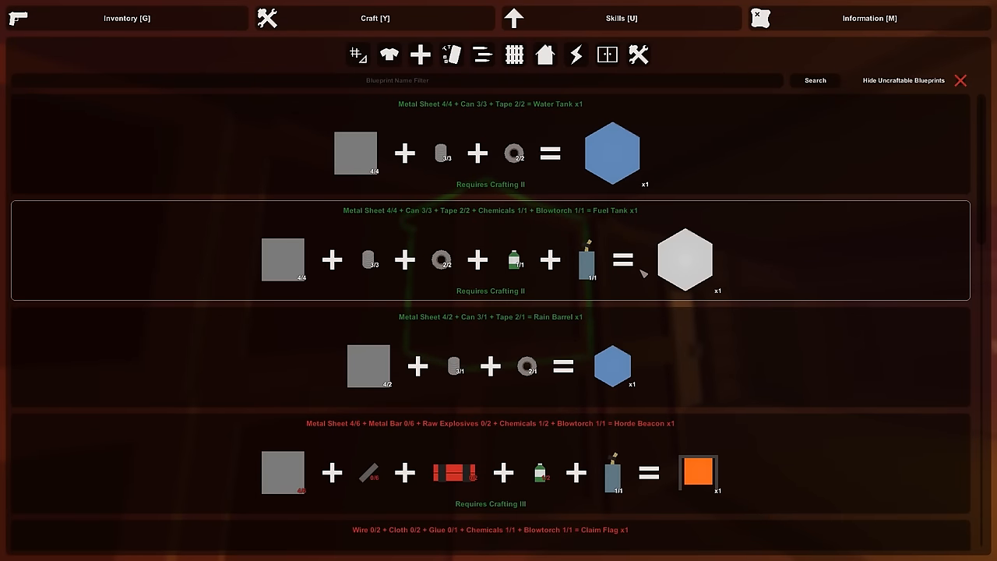
pyautogui.scroll(-3)
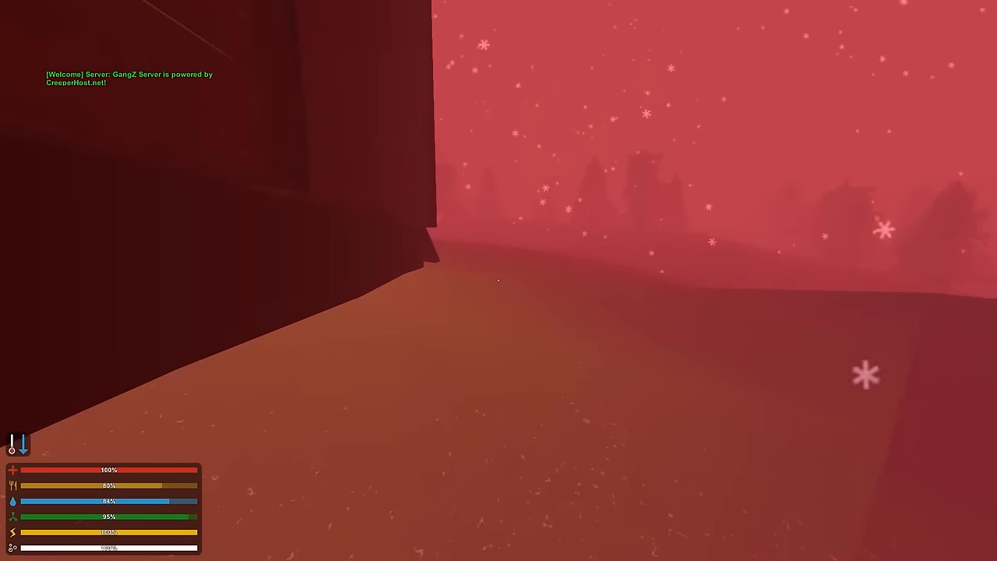
pyautogui.moveTo(498, 280)
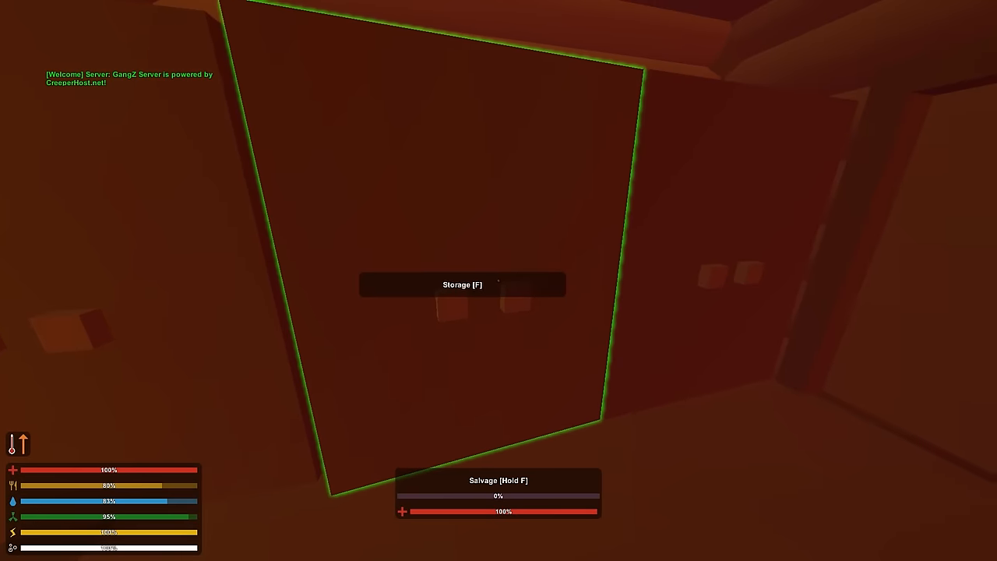
# Open the large storage container back inside the cabin.
pyautogui.press('f')
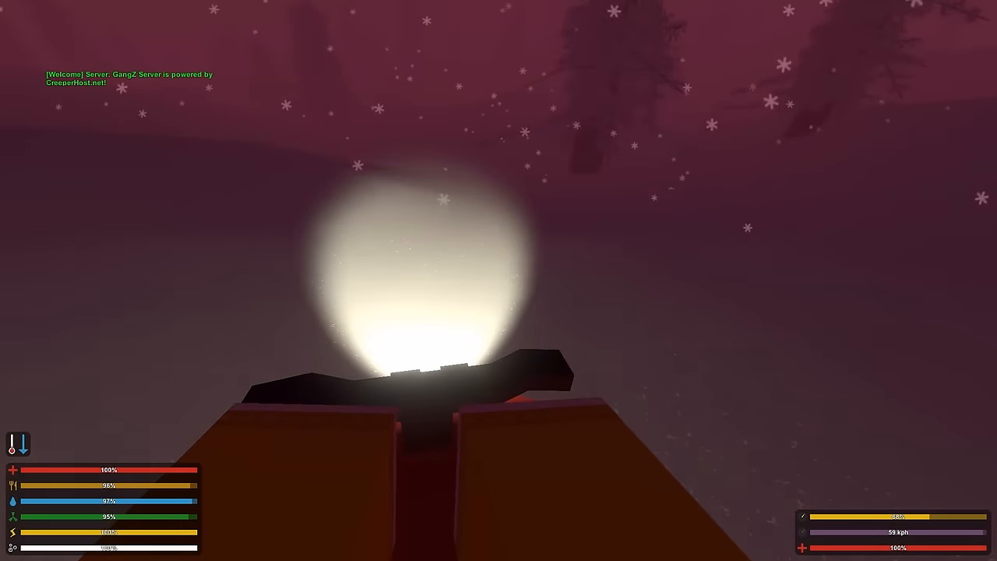
# Check the map while driving out into the night toward the gas station.
pyautogui.press('m')
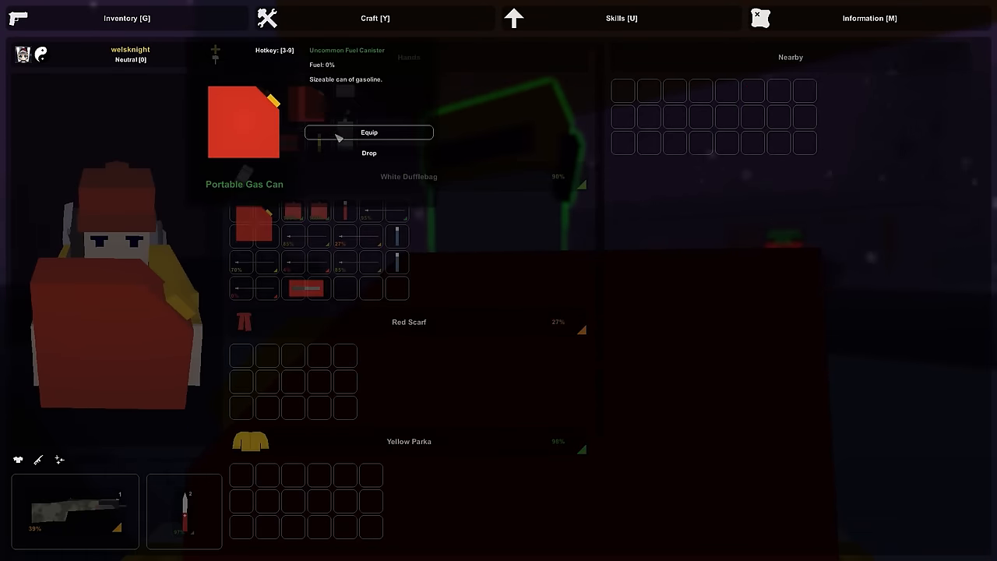
# Equip the empty portable gas can and interact with the red snowmobile.
pyautogui.click(367, 131)
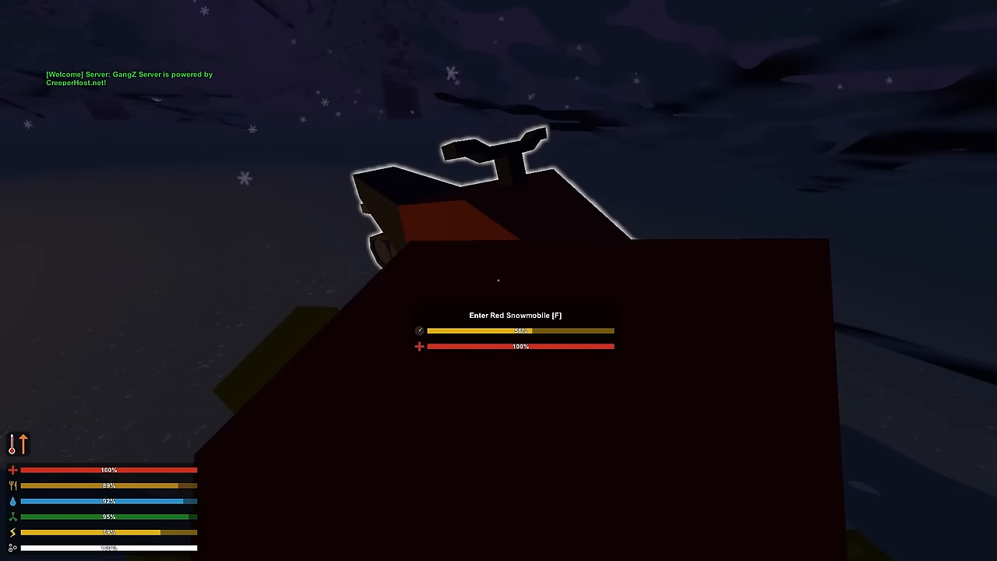
pyautogui.press('f')
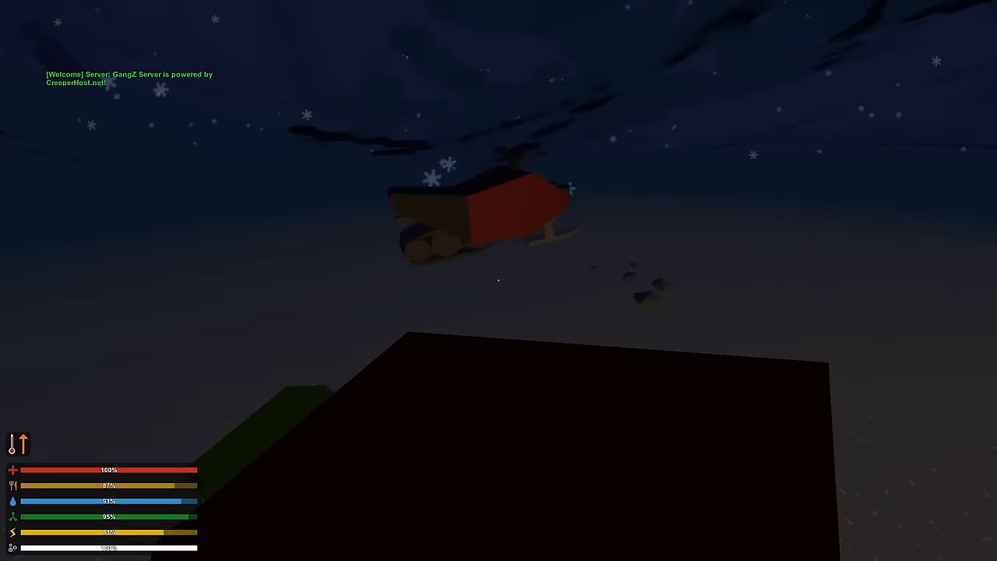
# Board the red snowmobile.
pyautogui.press('f')
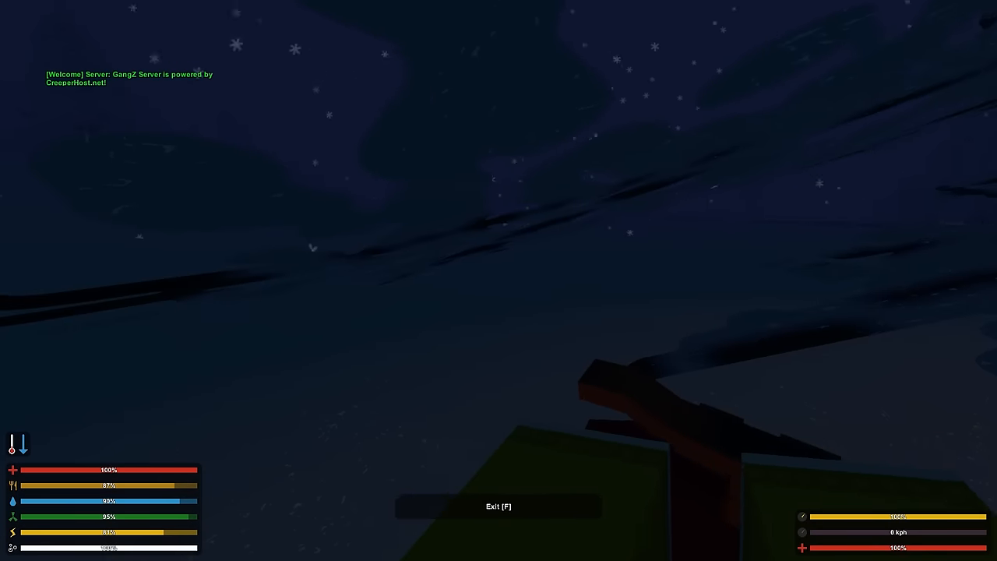